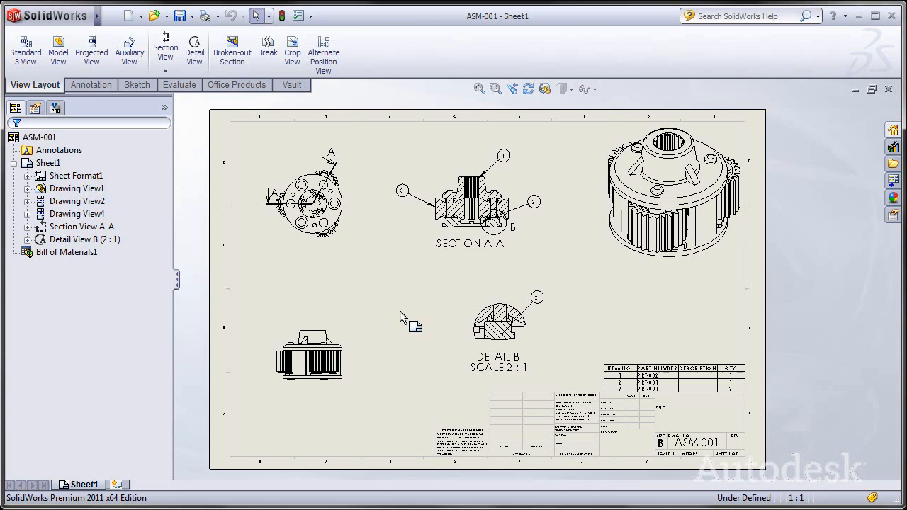
# Log in to the Vault server from the SolidWorks Vault add-in
pyautogui.click(80, 49)
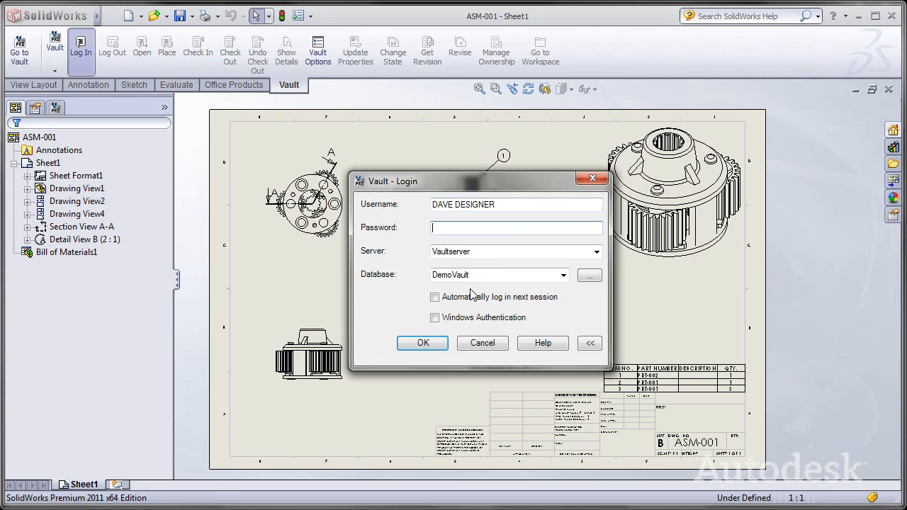
pyautogui.click(422, 343)
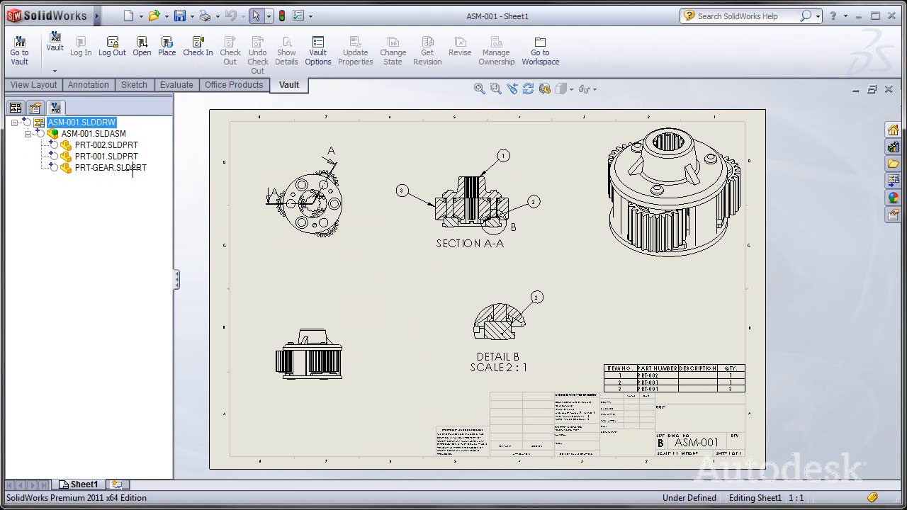
# Check in all five files with the comment 'INITIAL LOAD OF SWX DATA'
pyautogui.click(197, 48)
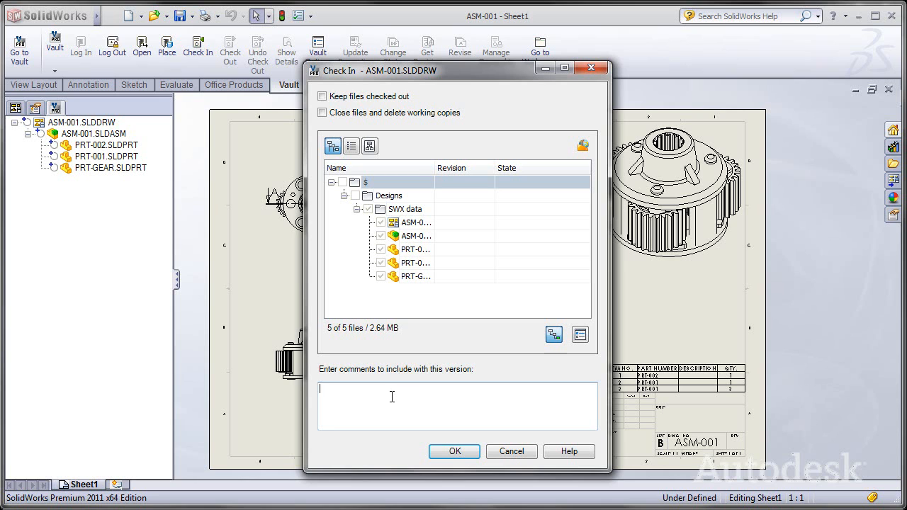
pyautogui.write('INIT')
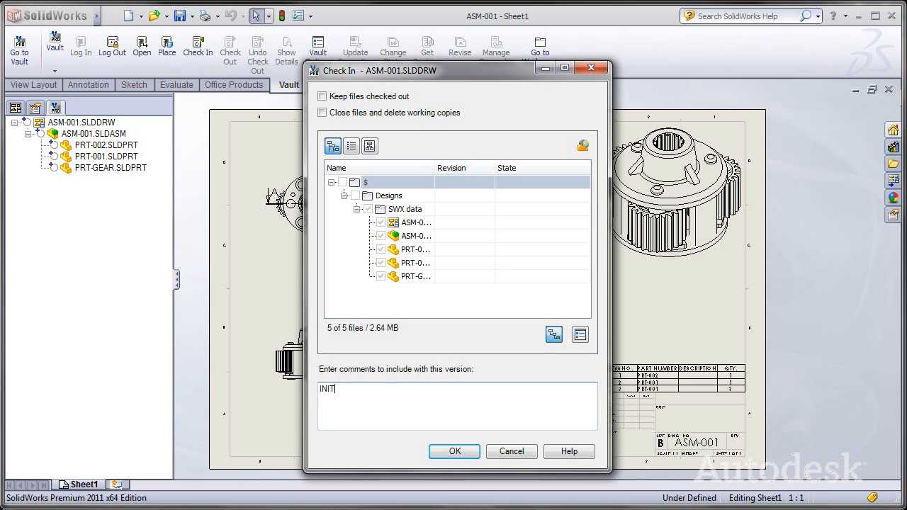
pyautogui.write('IAL')
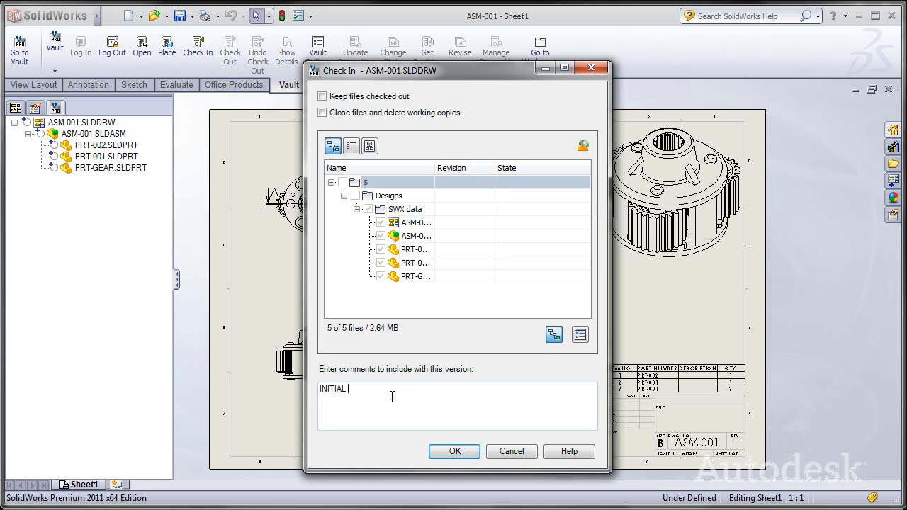
pyautogui.write('LOAD')
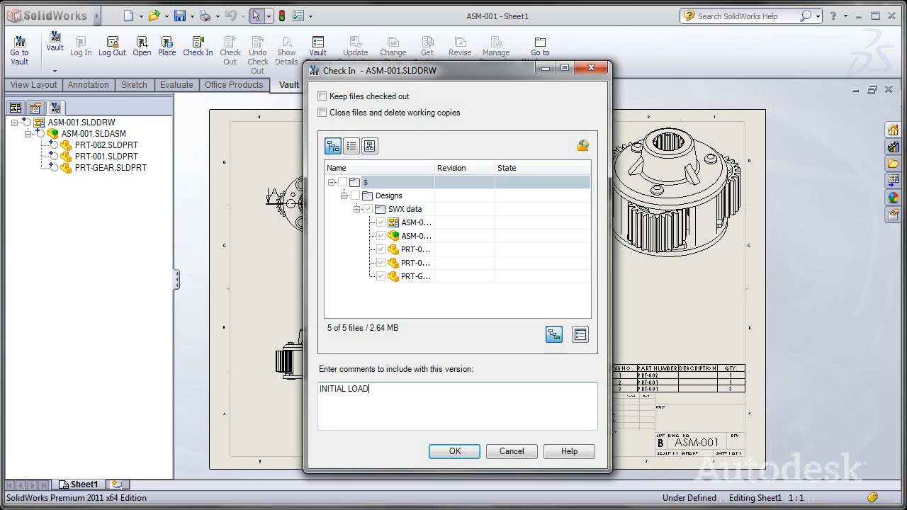
pyautogui.write('OF SW')
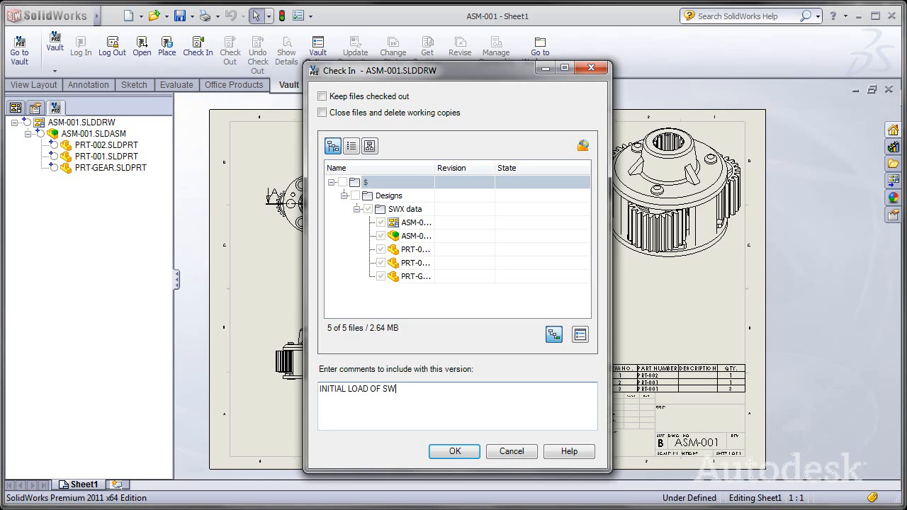
pyautogui.write('X DATA')
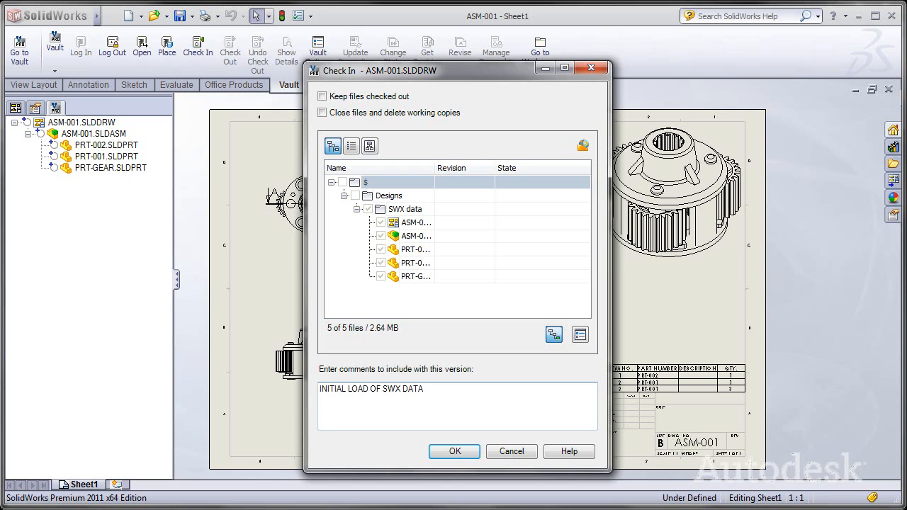
pyautogui.moveTo(454, 451)
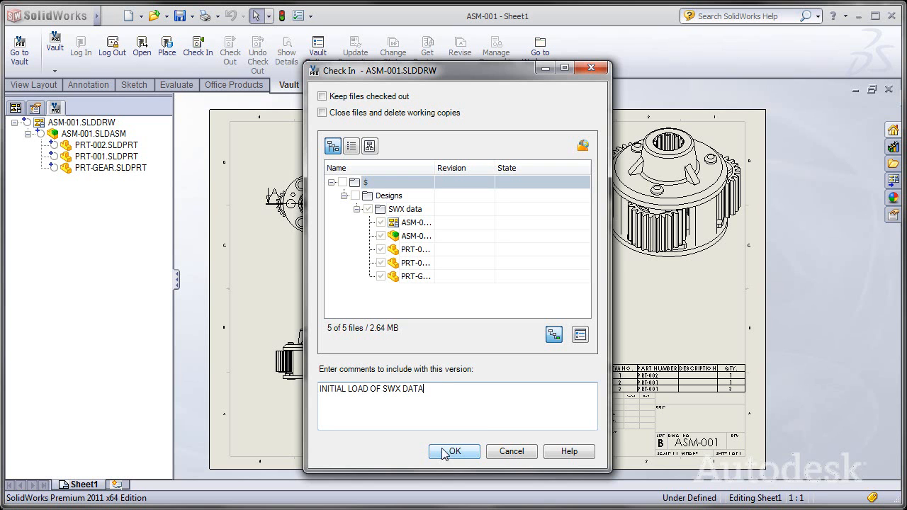
pyautogui.click(454, 450)
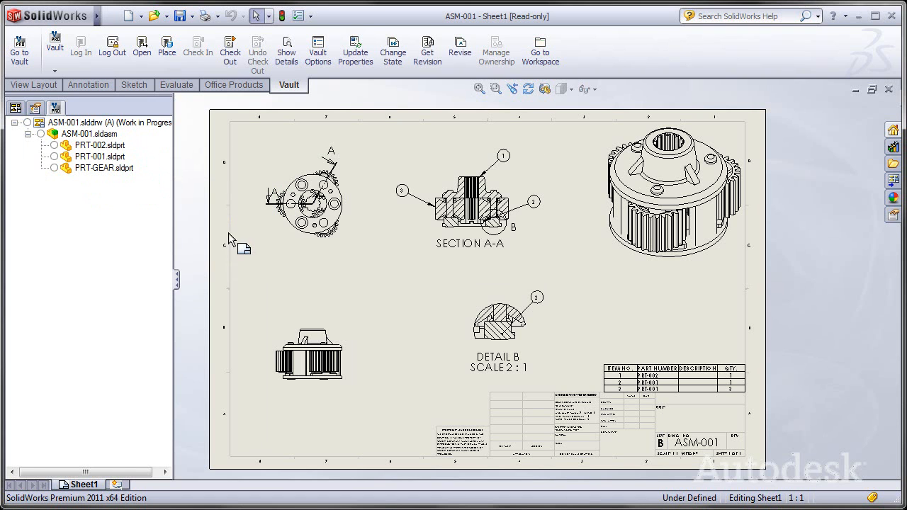
pyautogui.moveTo(204, 220)
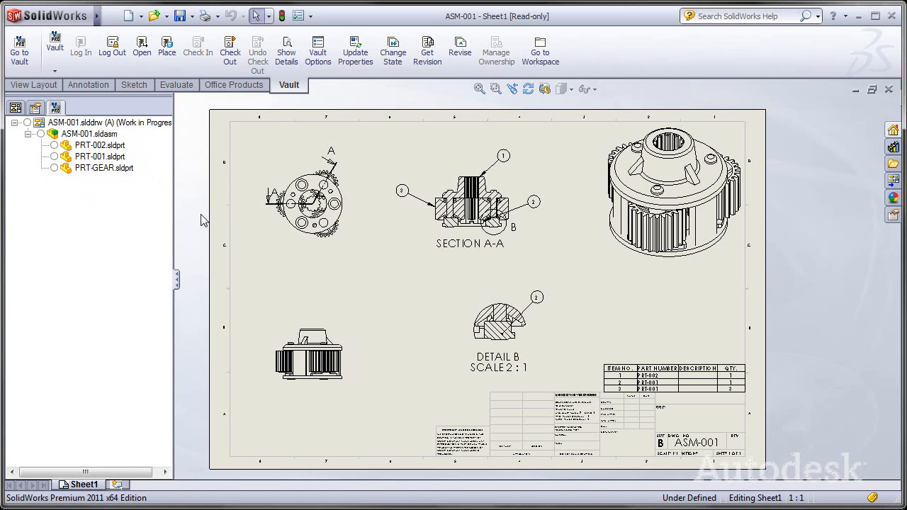
pyautogui.moveTo(16, 108)
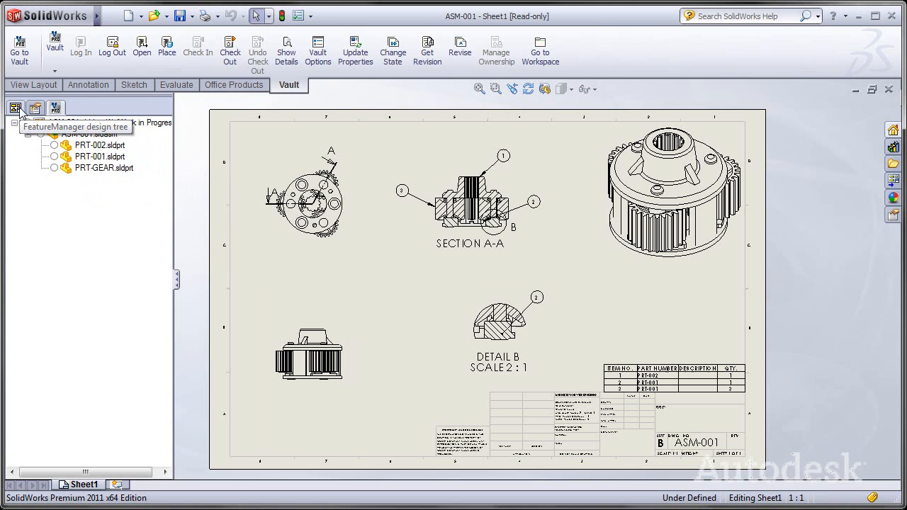
# Switch to the drawing's FeatureManager tree to reach the ASM-001 assembly
pyautogui.click(666, 191)
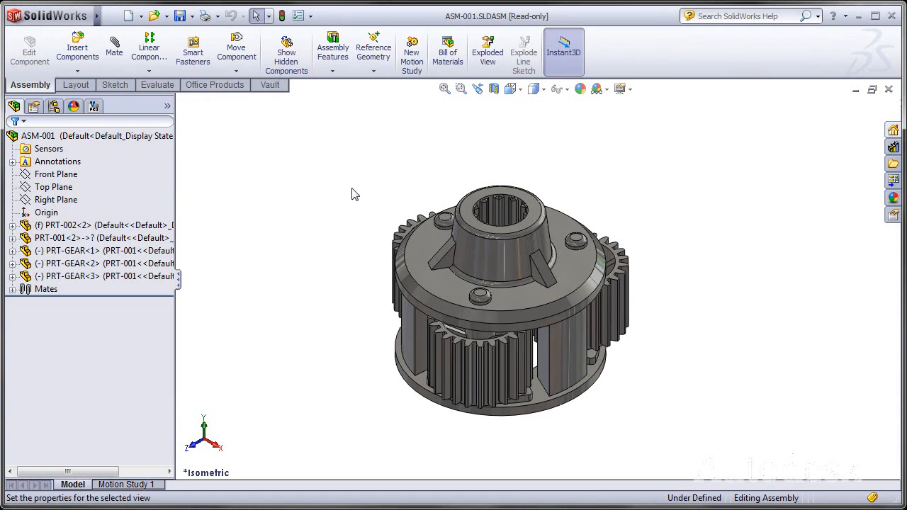
pyautogui.moveTo(530, 22)
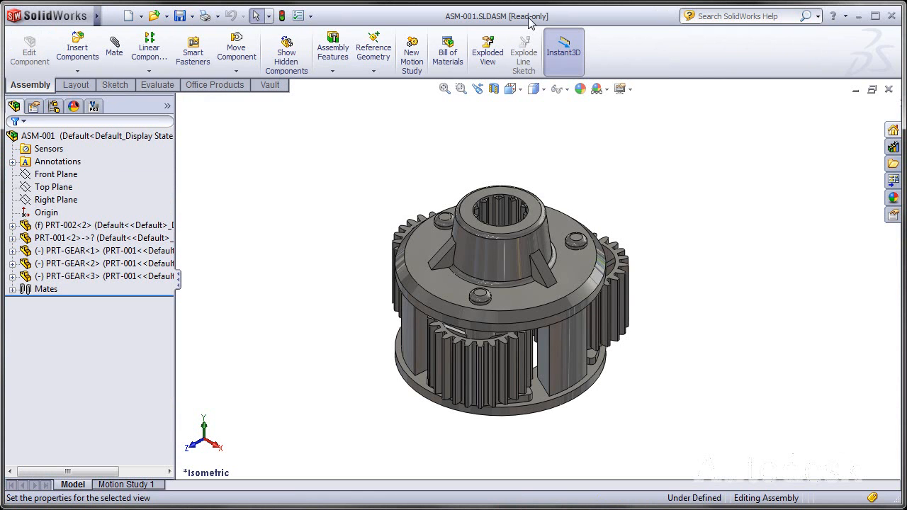
pyautogui.moveTo(354, 291)
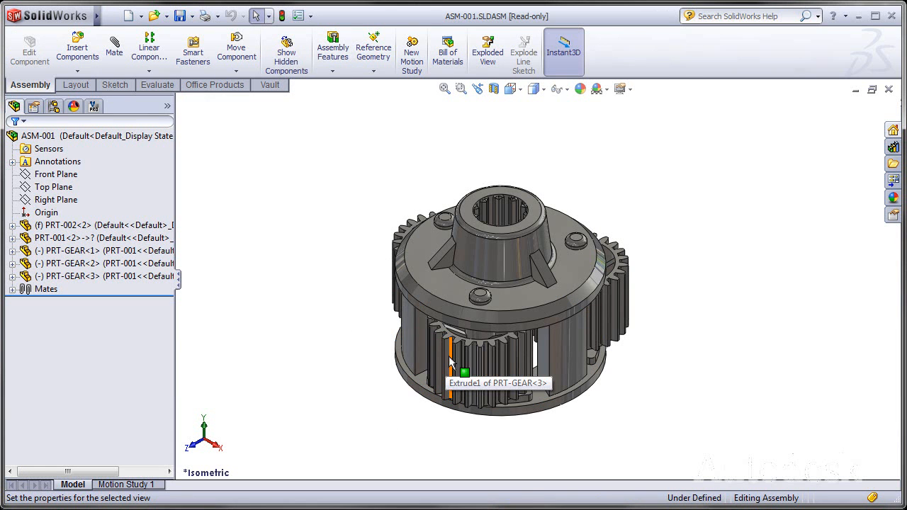
# Open the PRT-GEAR part from the assembly, accepting the read-only warning
pyautogui.click(451, 361)
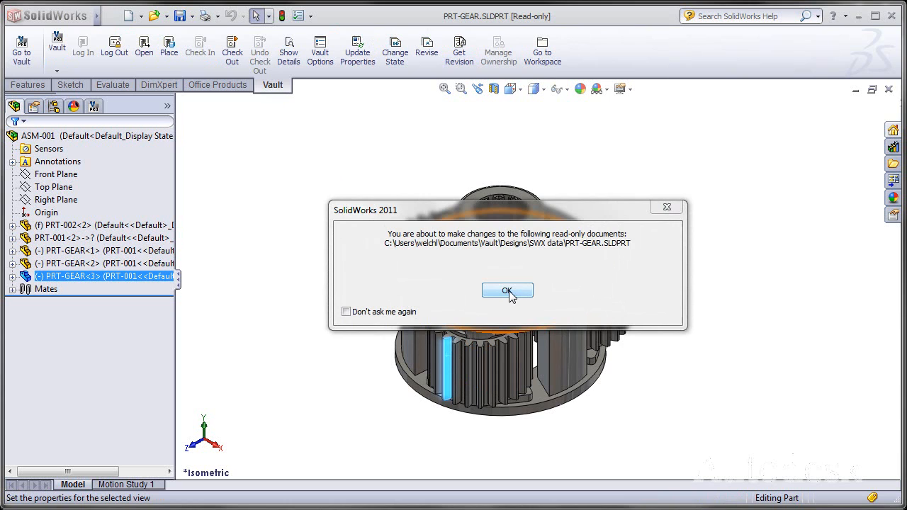
pyautogui.click(507, 291)
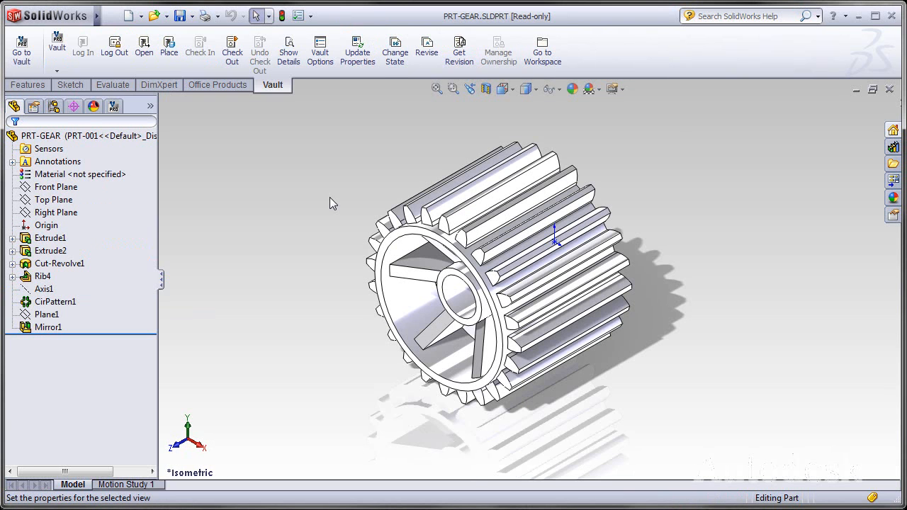
pyautogui.moveTo(54, 104)
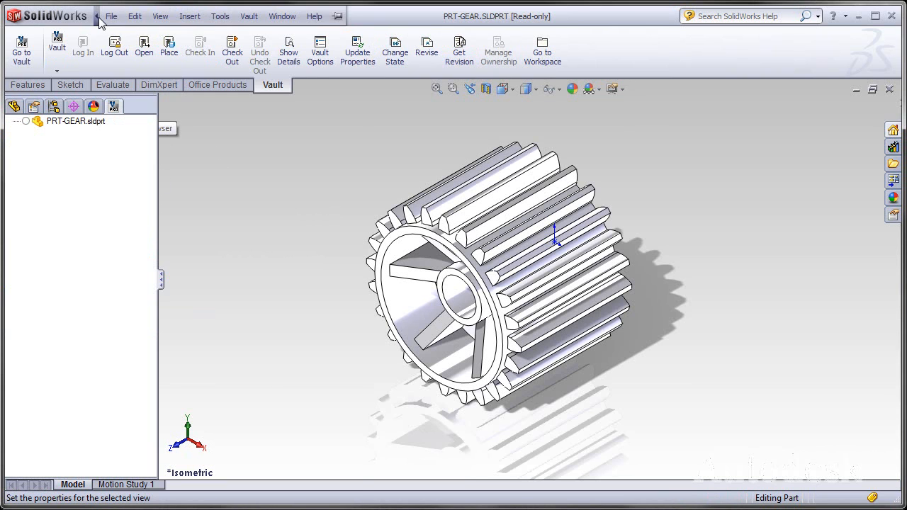
# Add a custom property VENDOR with value ACME SUPPLY to the gear part
pyautogui.click(147, 333)
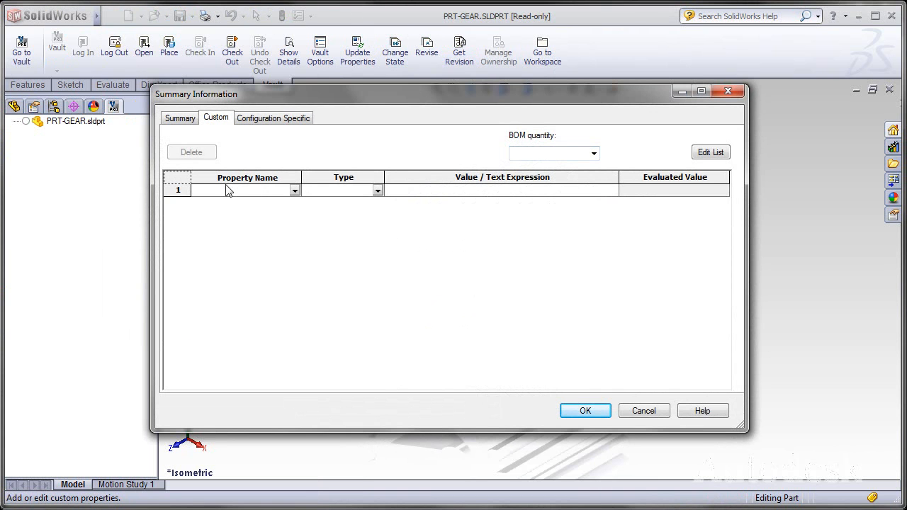
pyautogui.write('VENDOR')
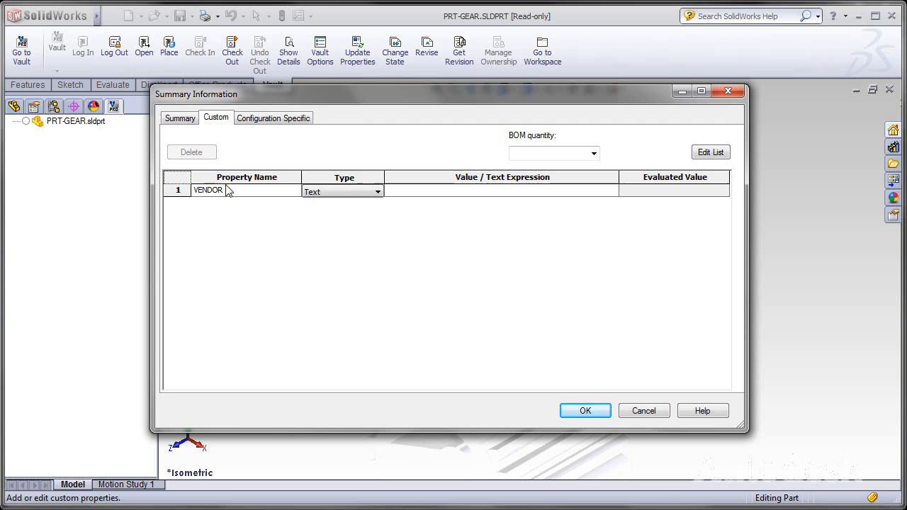
pyautogui.write('ACME')
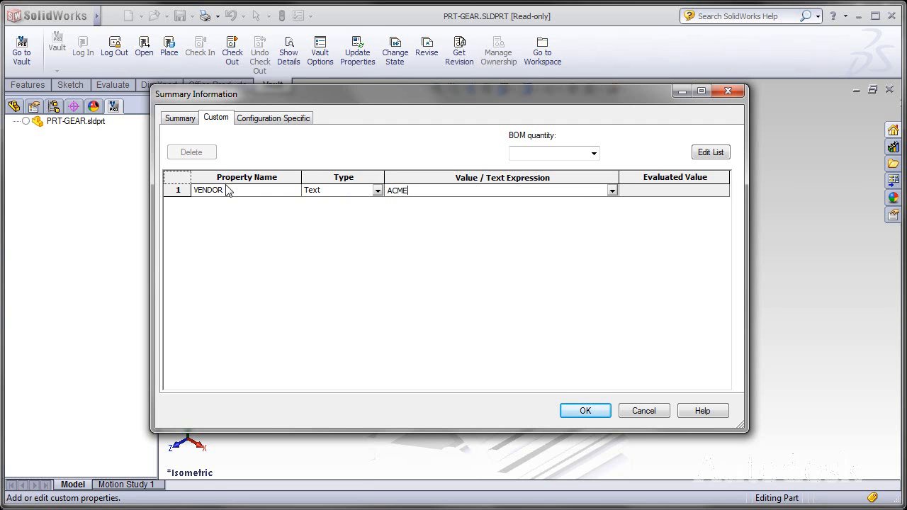
pyautogui.write('SUPPLY')
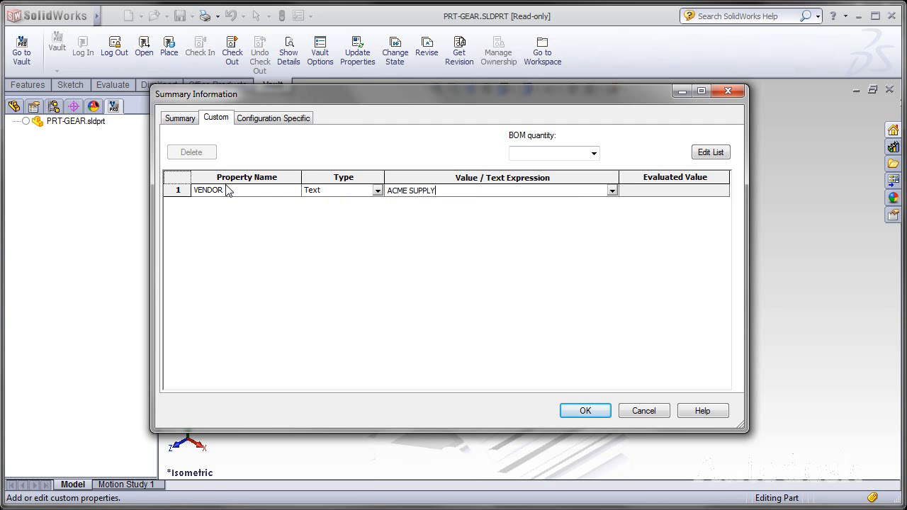
pyautogui.click(584, 411)
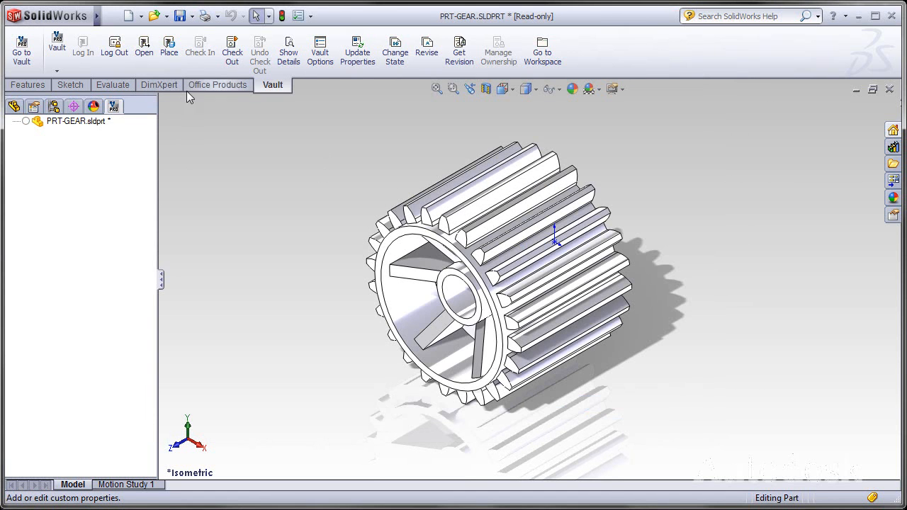
# Check PRT-GEAR out, then back in with the comment 'UPDATED VENDOR PROPERTY'
pyautogui.click(232, 51)
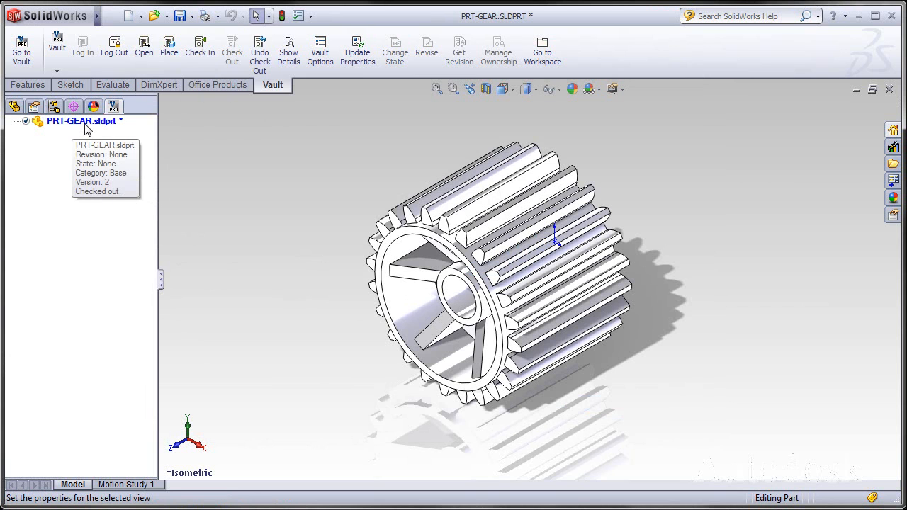
pyautogui.rightClick(82, 122)
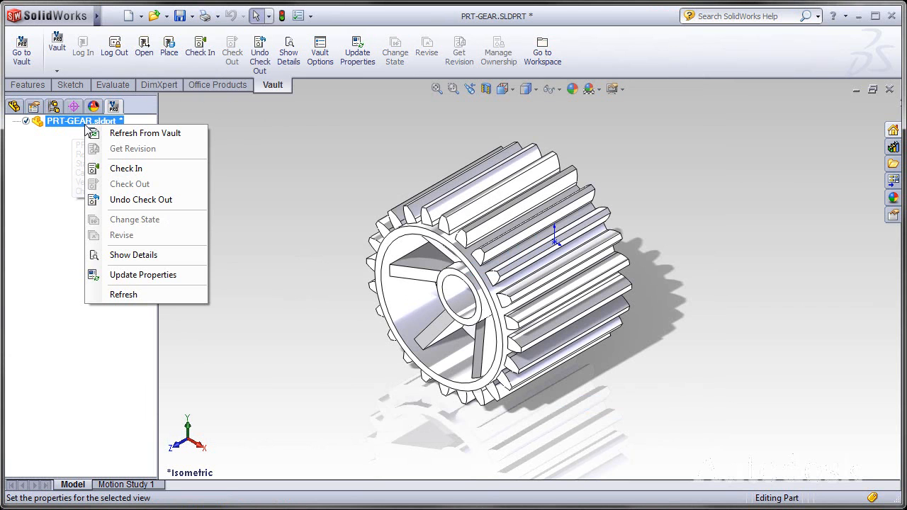
pyautogui.click(127, 167)
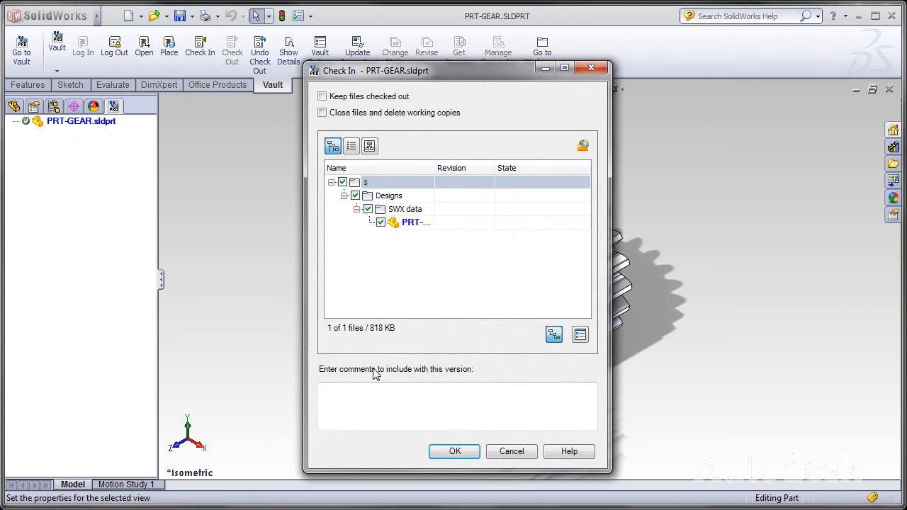
pyautogui.write('UPDAT')
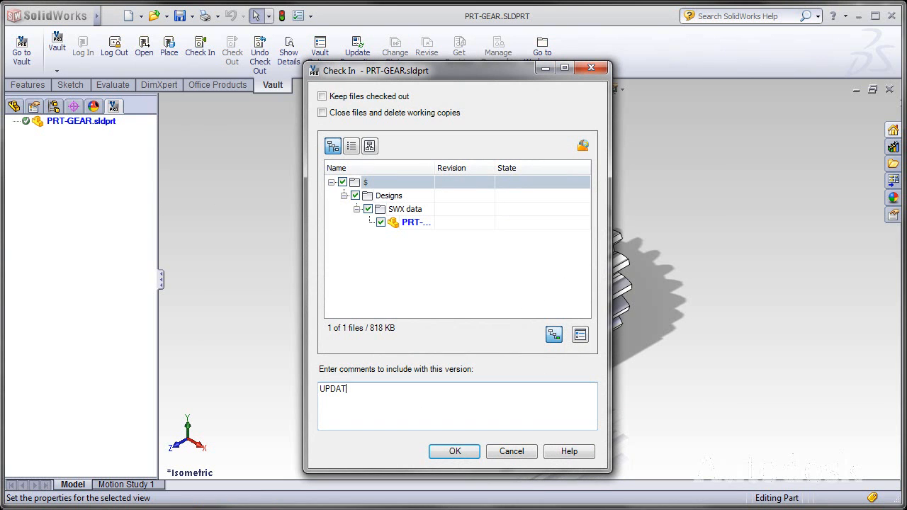
pyautogui.write('ED VENDOR')
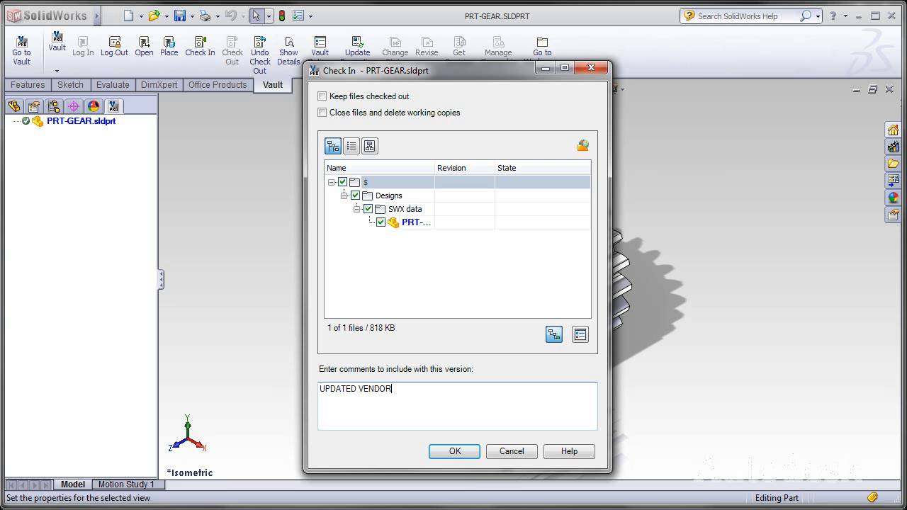
pyautogui.write('PROPER')
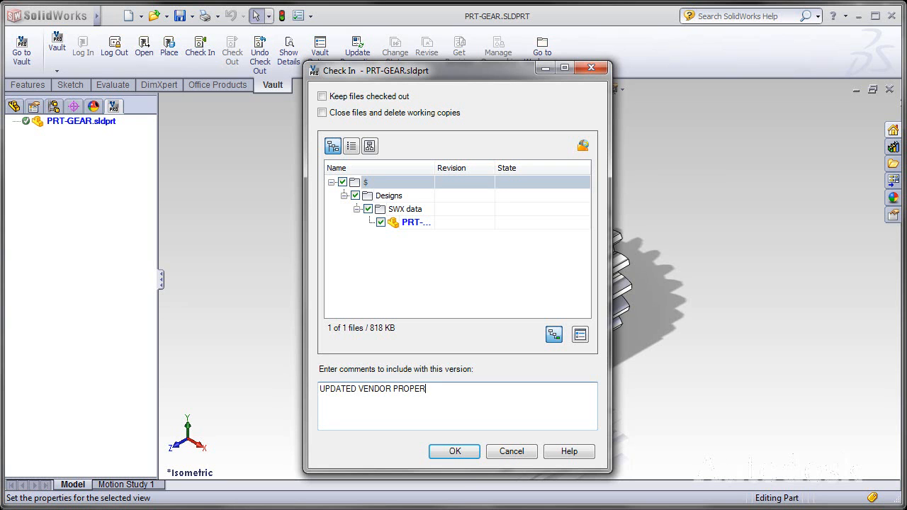
pyautogui.write('TY')
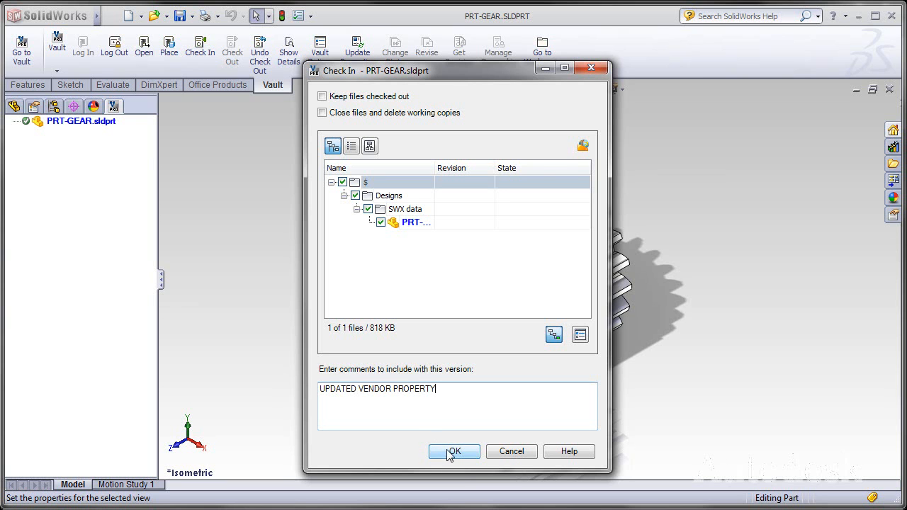
pyautogui.click(454, 451)
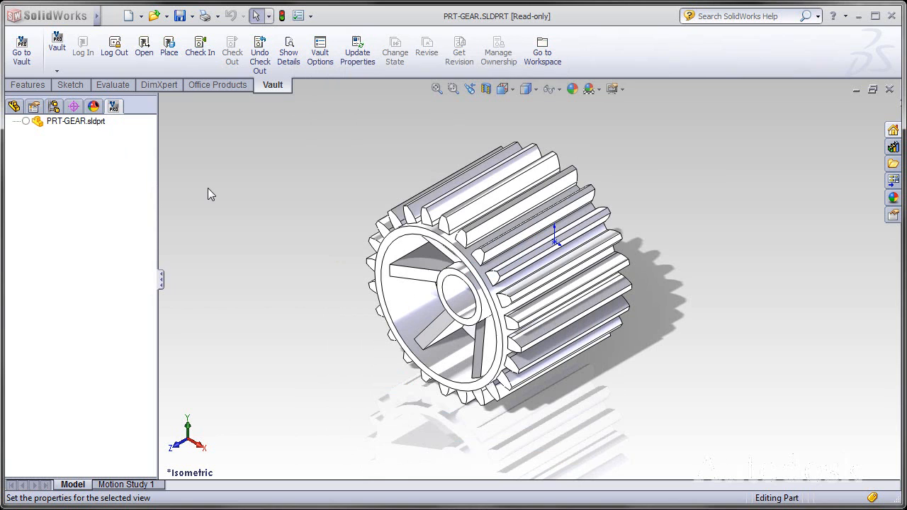
pyautogui.moveTo(211, 183)
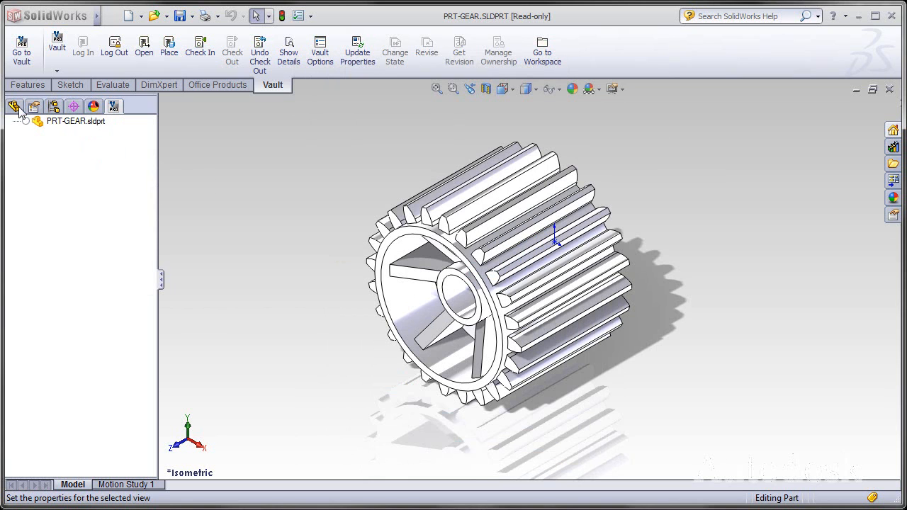
# Start a new drawing document on an A (ANSI) Landscape sheet
pyautogui.click(14, 105)
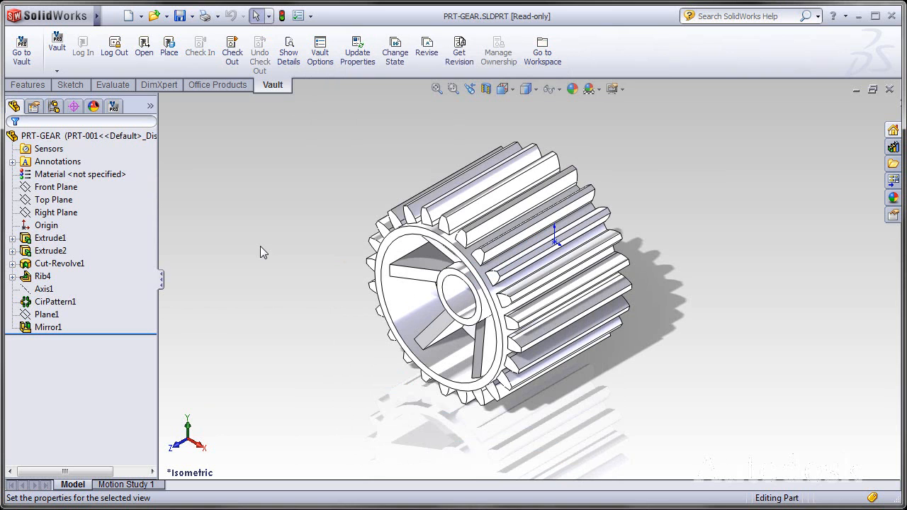
pyautogui.moveTo(263, 198)
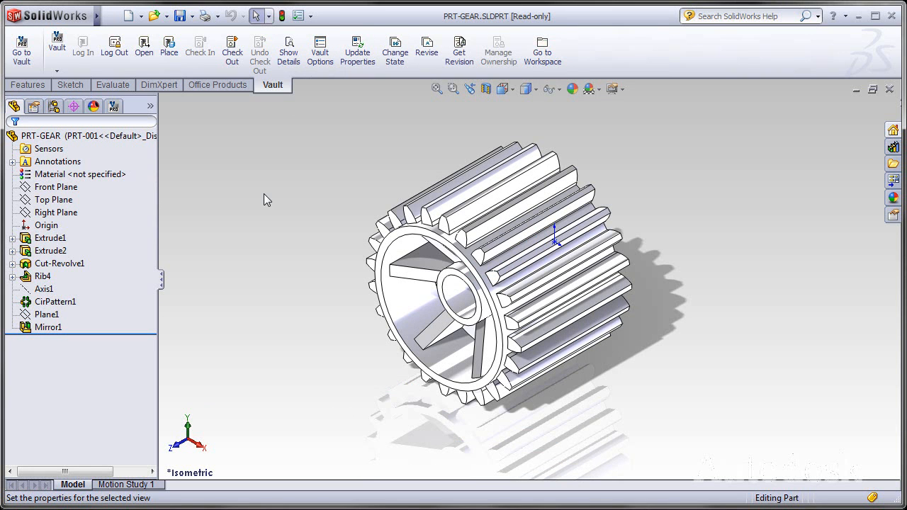
pyautogui.click(127, 14)
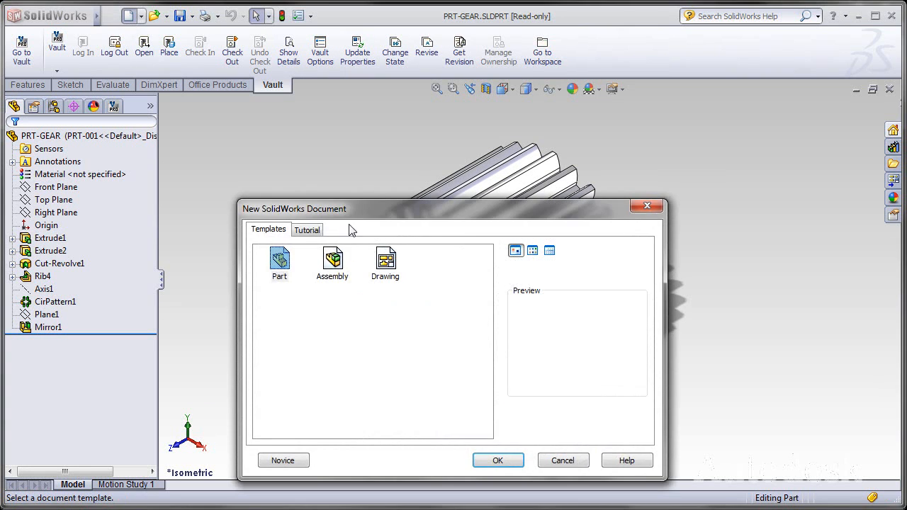
pyautogui.click(497, 459)
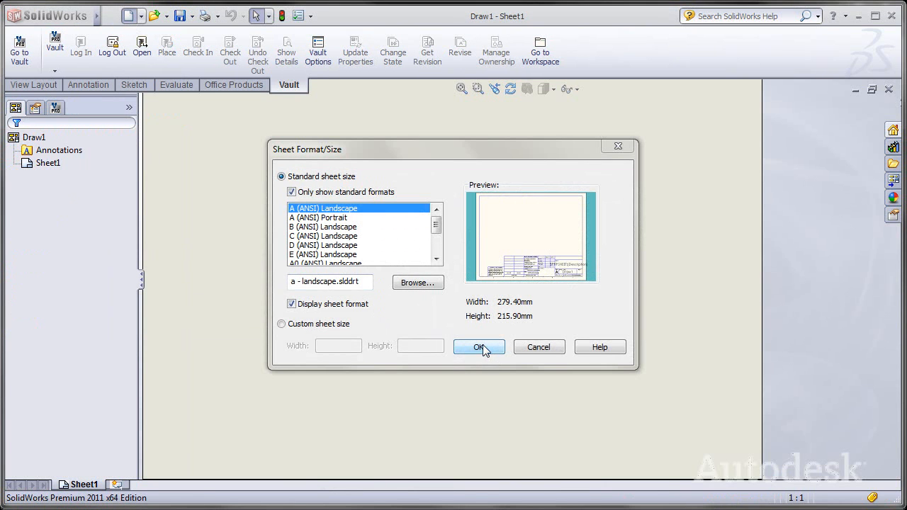
pyautogui.click(479, 347)
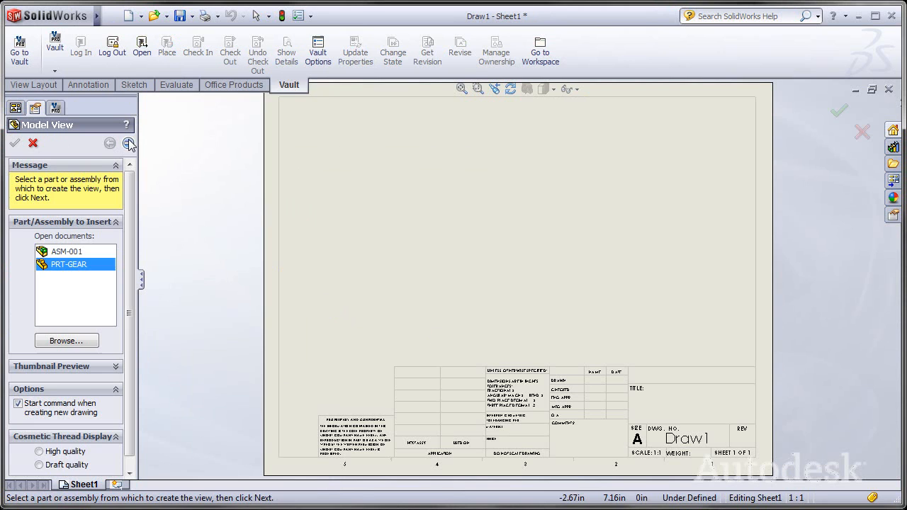
# Place views of the PRT-GEAR part and save the drawing as PRT-GEAR.SLDDRW
pyautogui.click(128, 143)
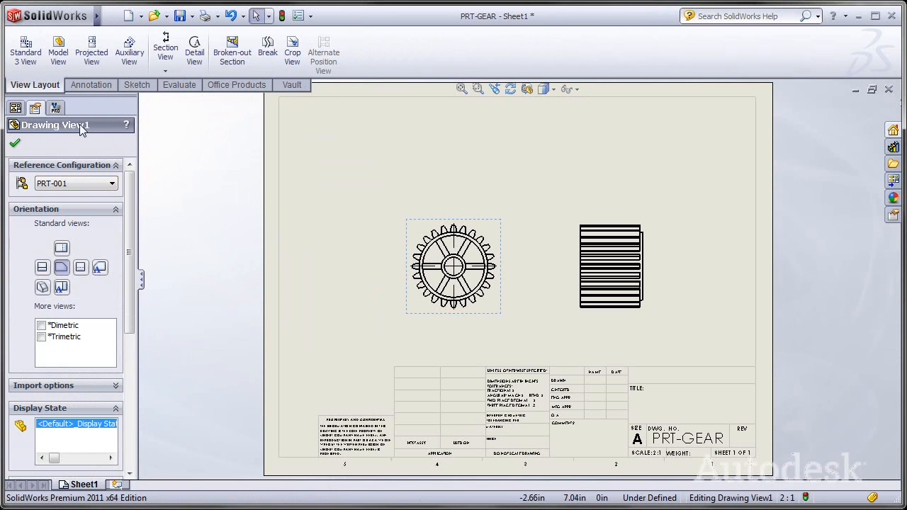
pyautogui.click(54, 108)
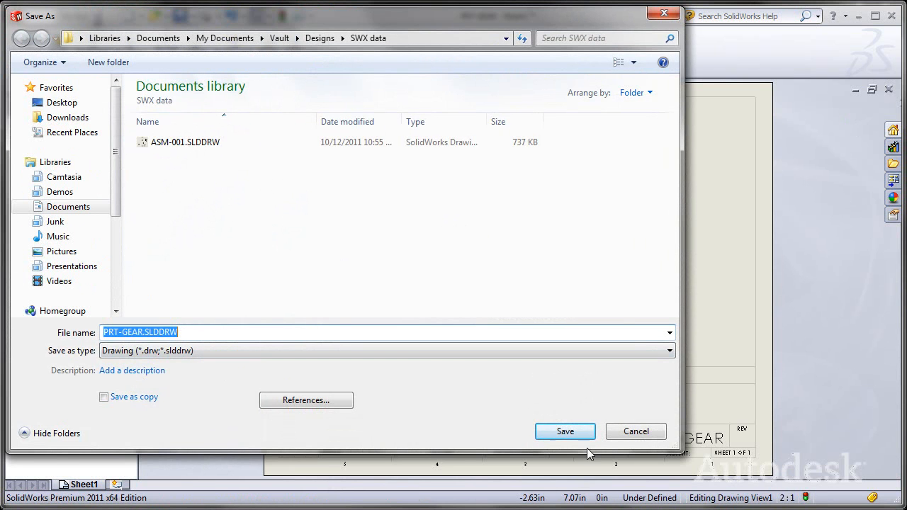
pyautogui.click(564, 431)
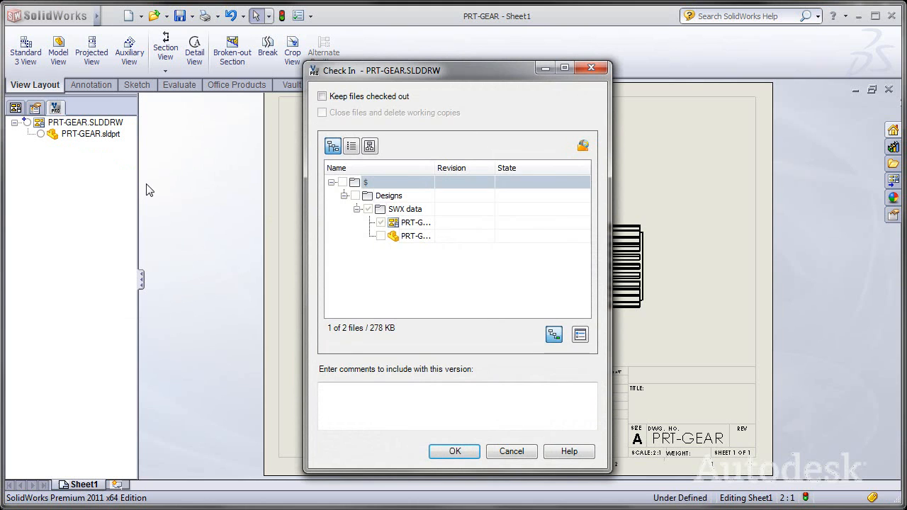
pyautogui.moveTo(323, 360)
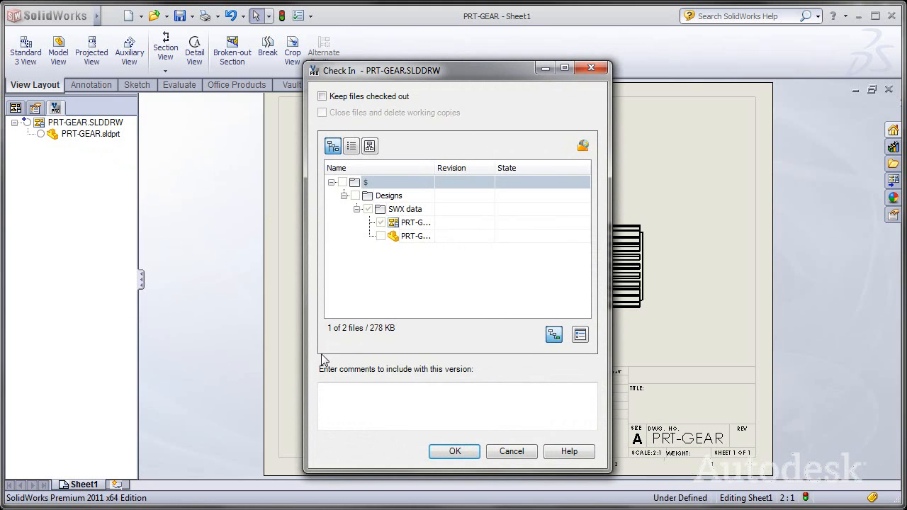
# Check in the gear drawing and part with a 'NEW GEAR DRAWING' comment
pyautogui.write('NEW GEAR DRAW')
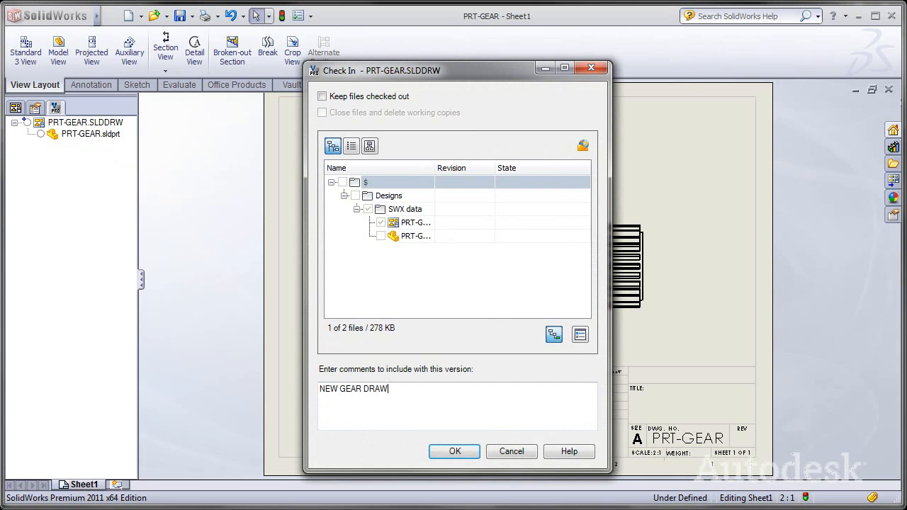
pyautogui.click(453, 451)
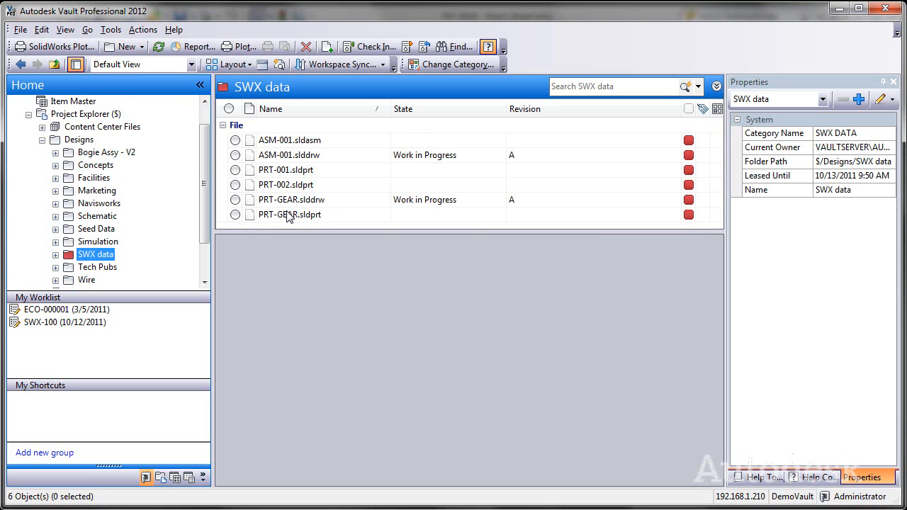
# Select PRT-GEAR.sldprt, expand its Where Used tree, then show its 3D preview
pyautogui.click(289, 214)
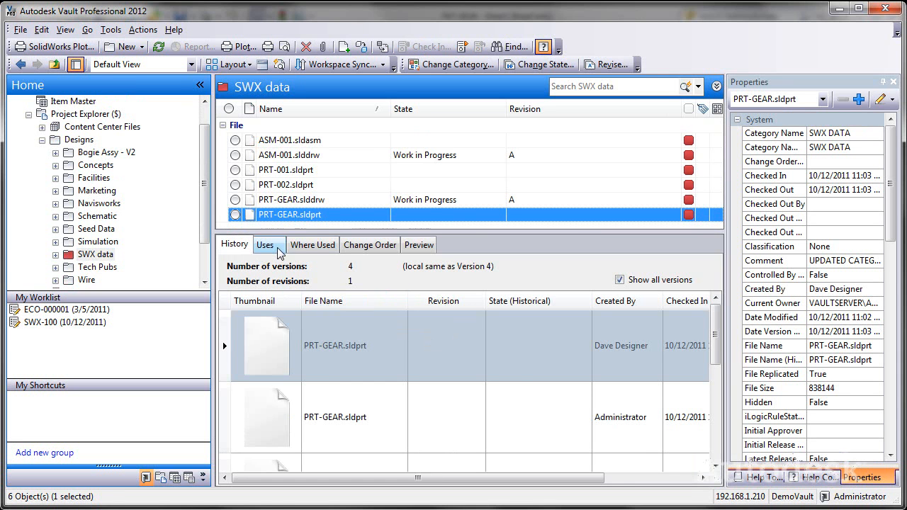
pyautogui.click(311, 244)
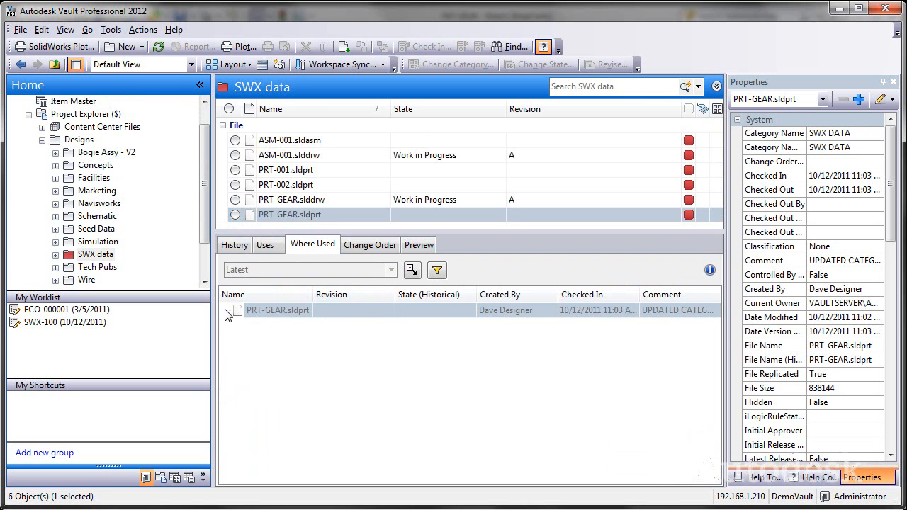
pyautogui.click(225, 310)
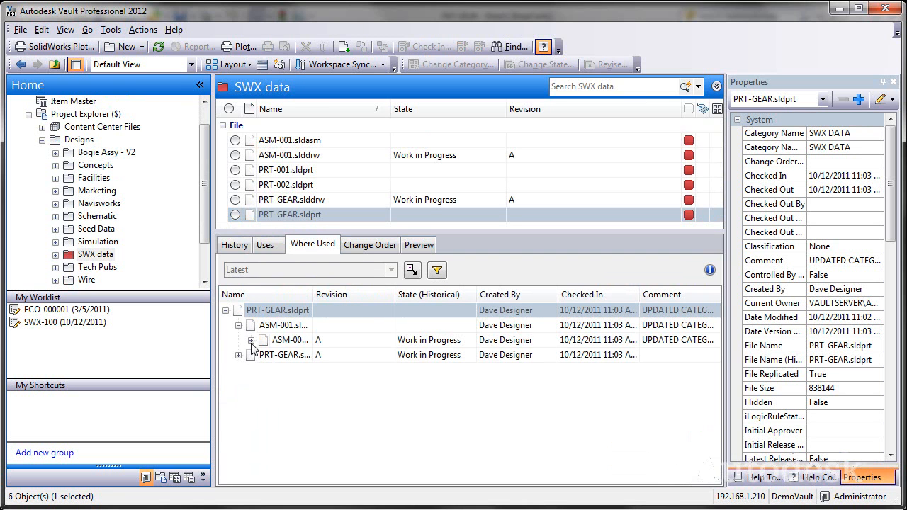
pyautogui.click(238, 325)
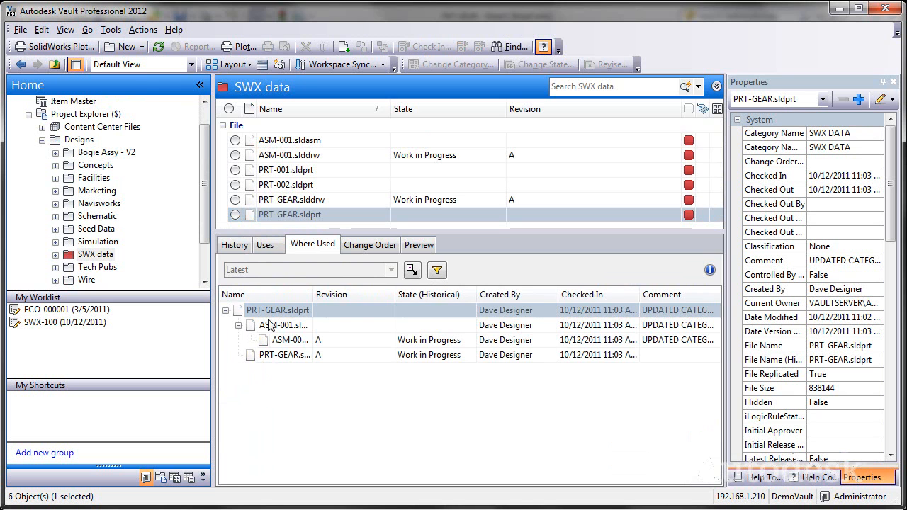
pyautogui.click(419, 244)
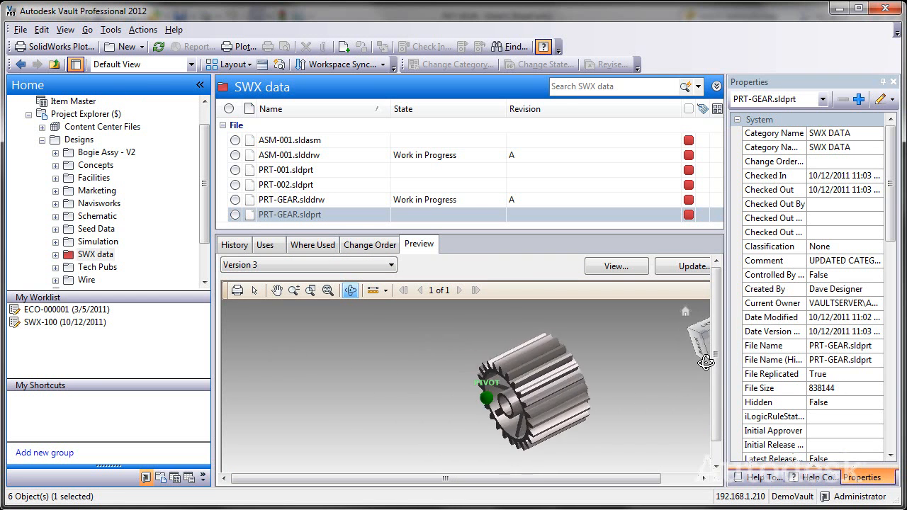
# Zoom and orbit the gear preview, then return to its version history
pyautogui.moveTo(531, 394); pyautogui.dragTo(436, 417)
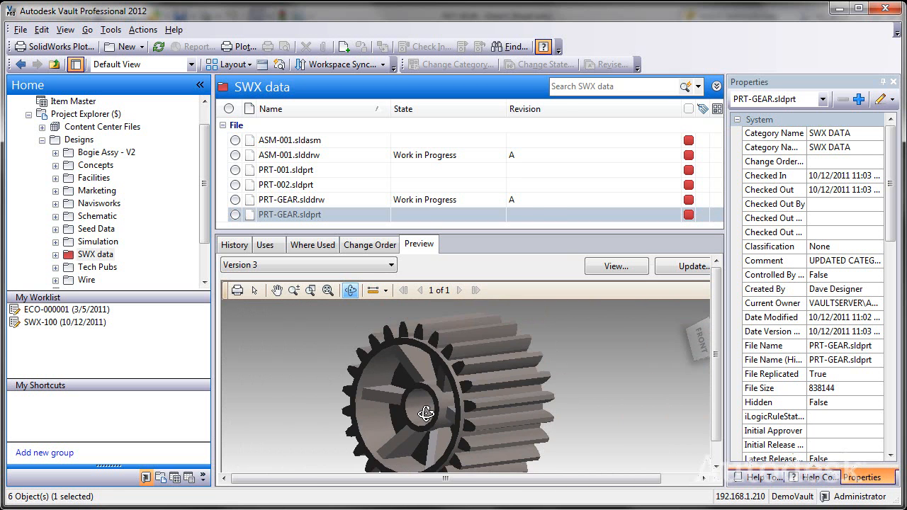
pyautogui.moveTo(425, 414); pyautogui.dragTo(555, 362)
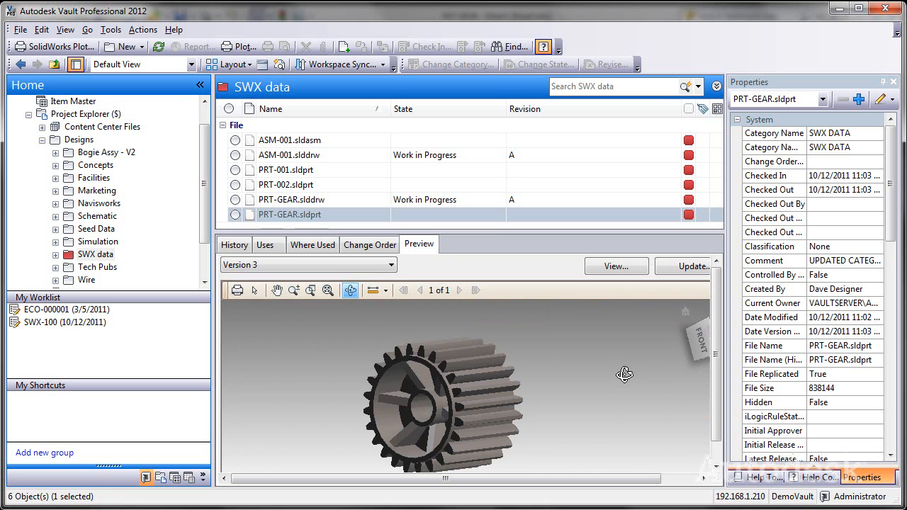
pyautogui.moveTo(575, 364)
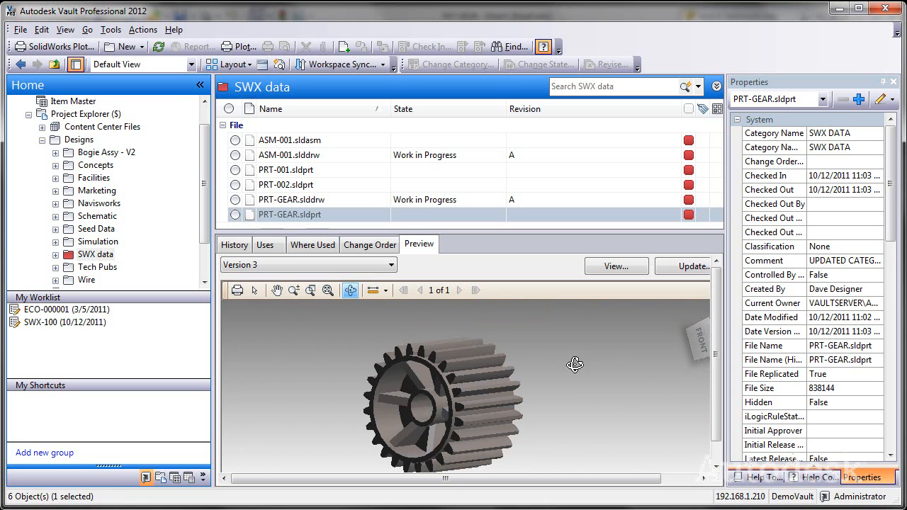
pyautogui.click(234, 244)
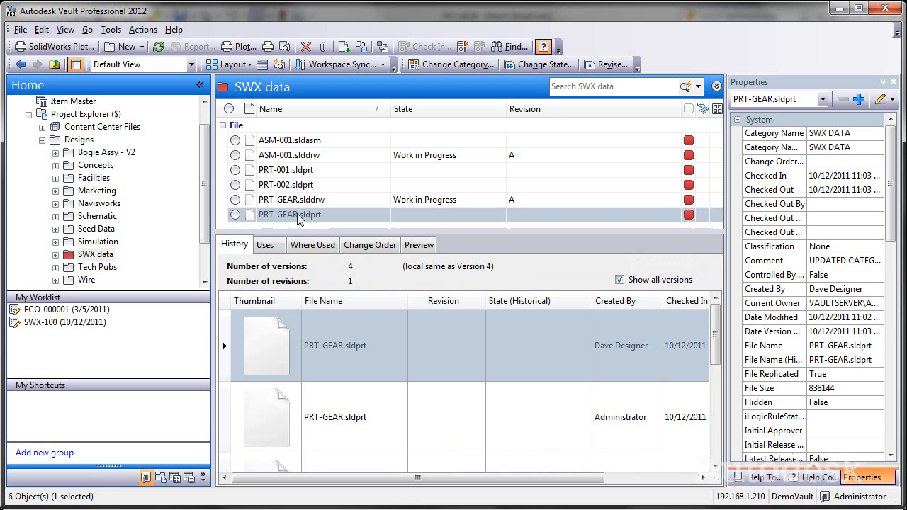
# Start a new change order for PRT-GEAR.sldprt from its context menu
pyautogui.rightClick(298, 214)
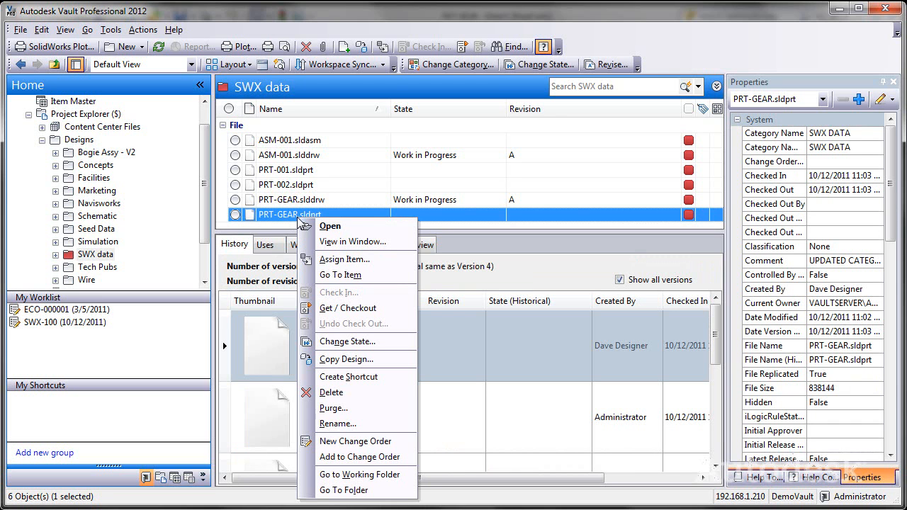
pyautogui.moveTo(354, 440)
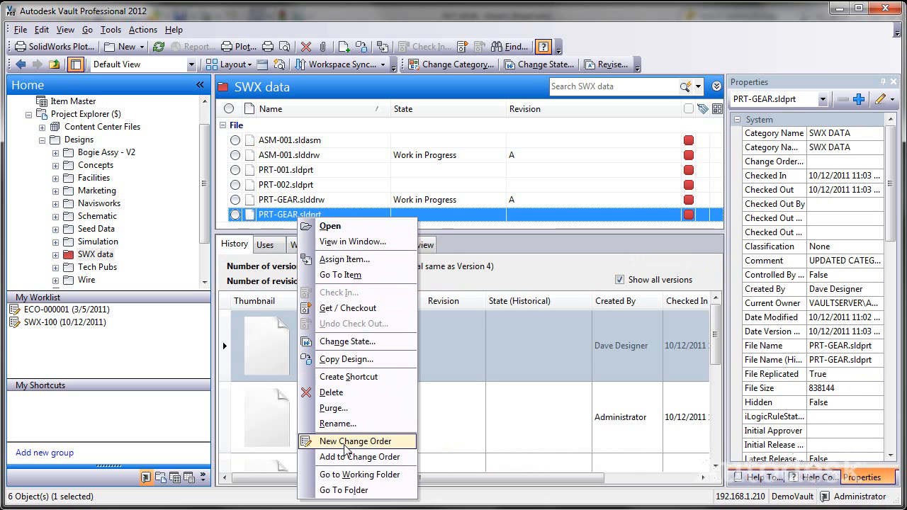
pyautogui.click(354, 440)
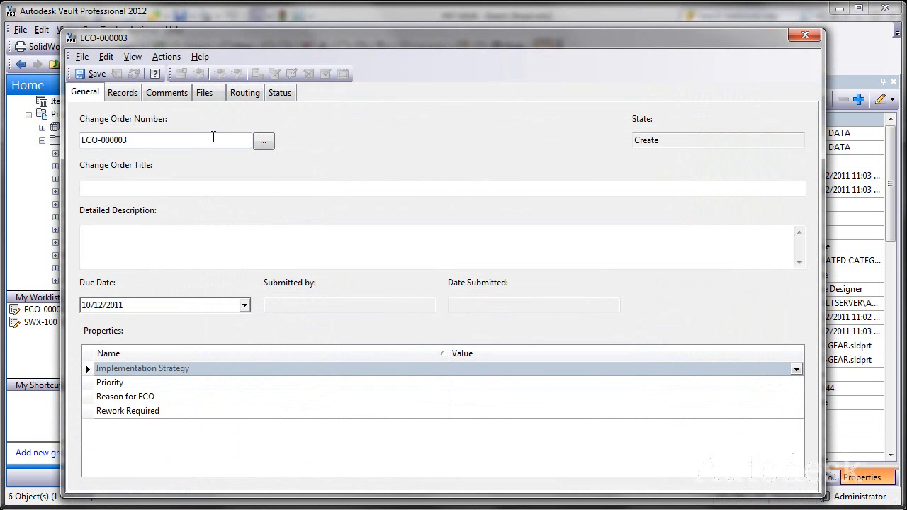
# Number the change order with the SWX scheme and title it 'RELEASING SWX DESIGNED FILE'
pyautogui.click(264, 140)
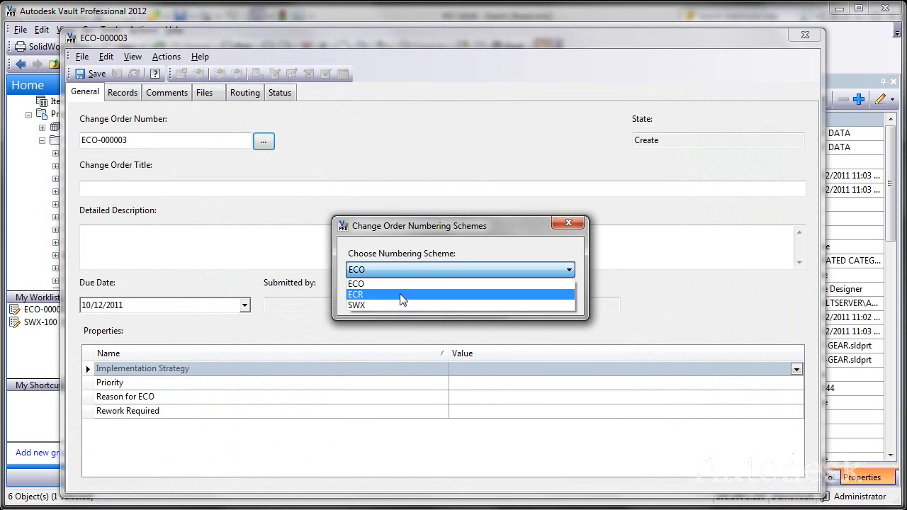
pyautogui.click(357, 304)
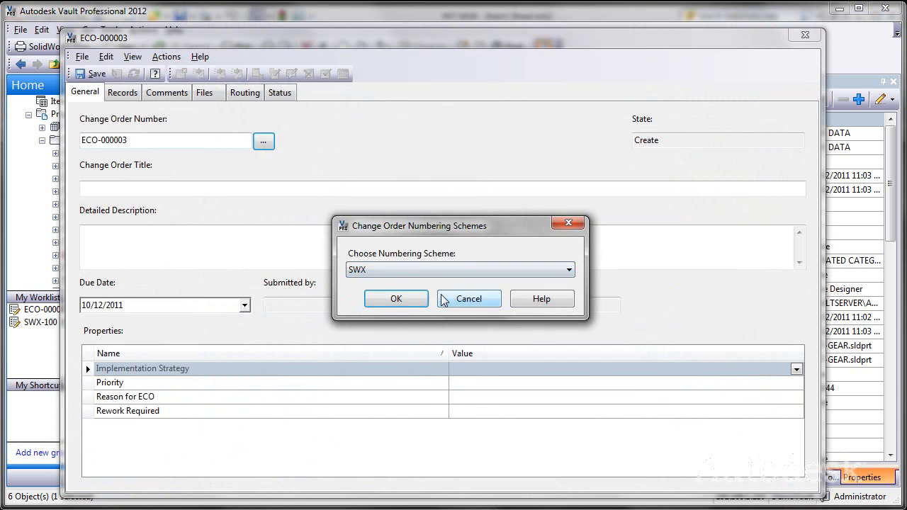
pyautogui.click(395, 298)
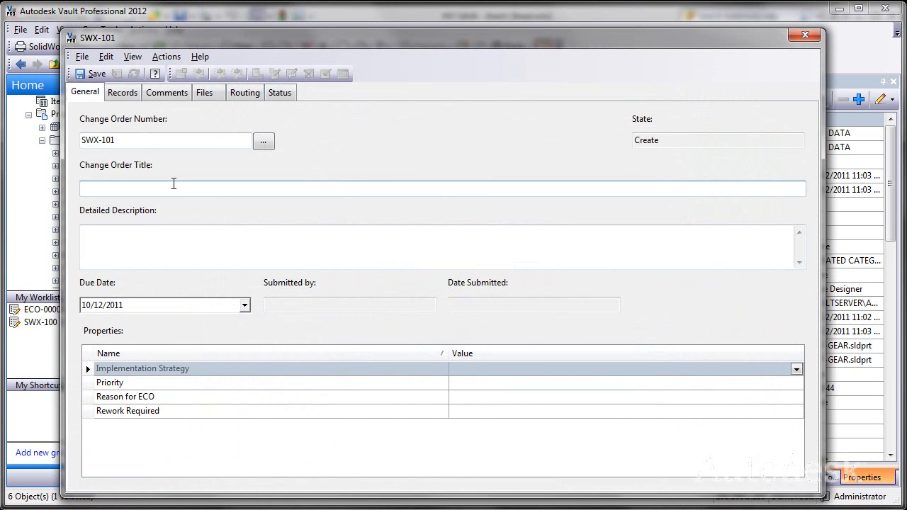
pyautogui.write('RELEAS')
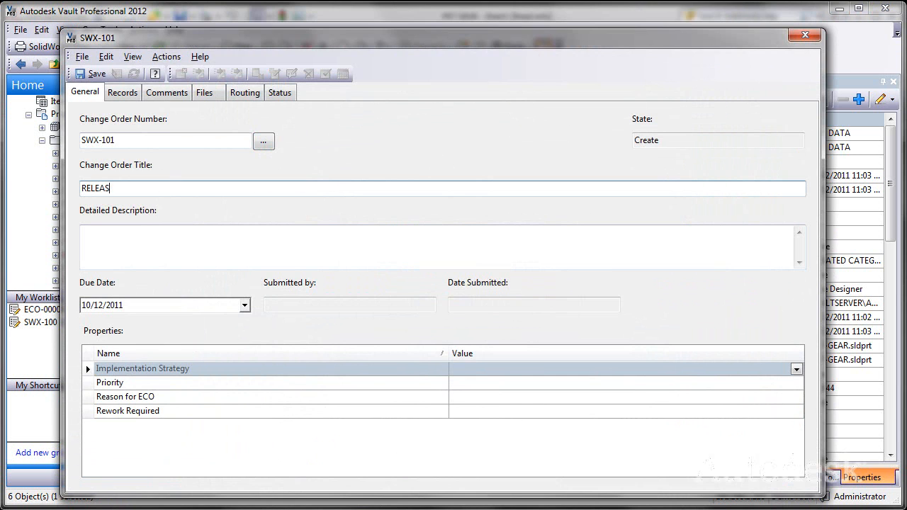
pyautogui.write('ING SWX')
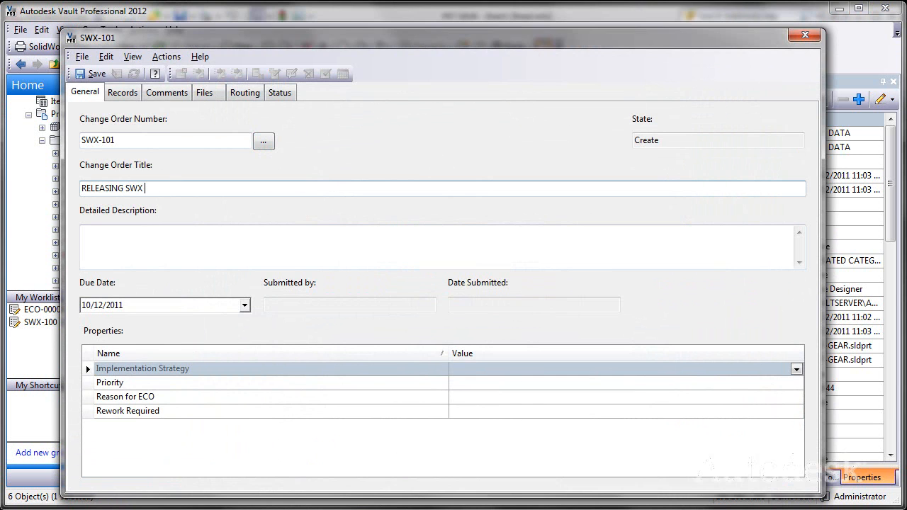
pyautogui.write('DESIGNED')
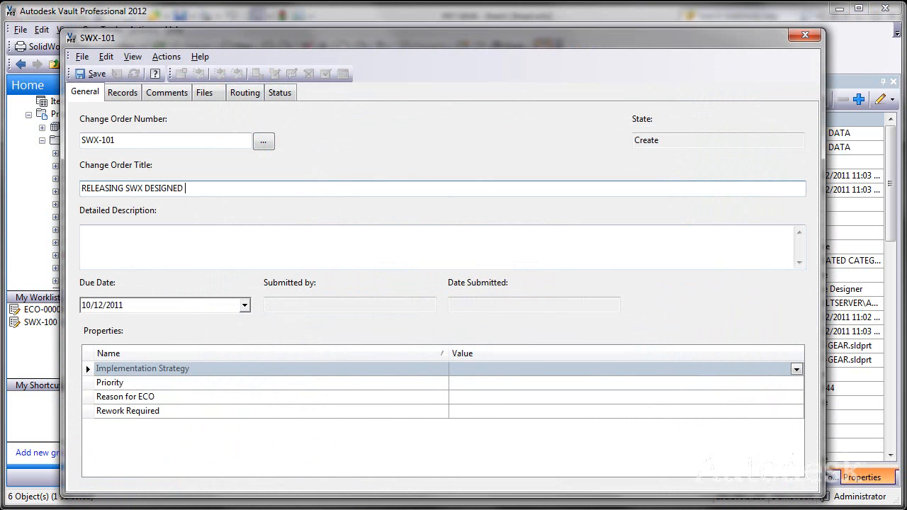
pyautogui.write('FILE')
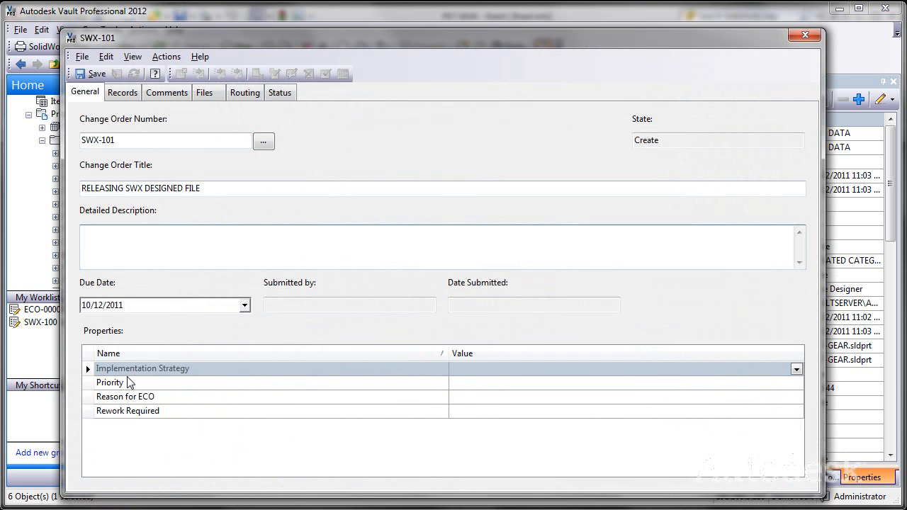
# Set Priority to Fast Track and Reason for ECO to Process Change, then go to Records
pyautogui.click(110, 383)
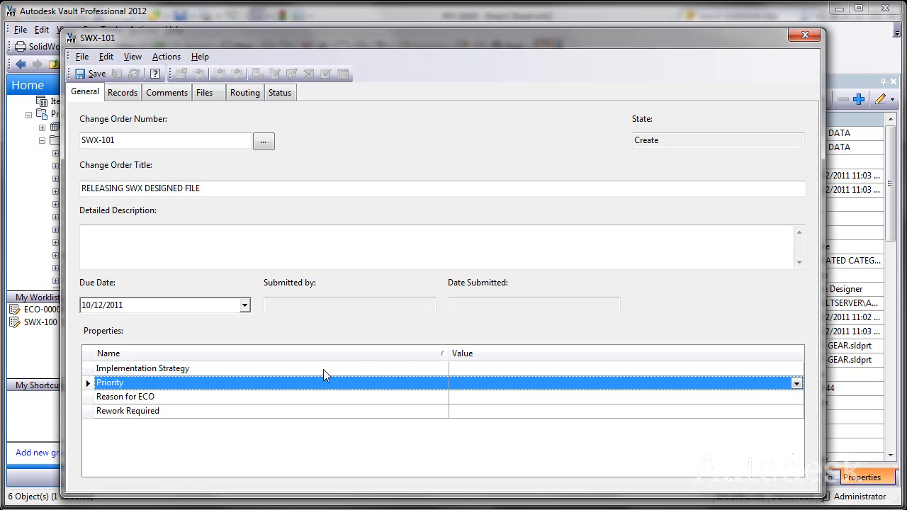
pyautogui.click(796, 369)
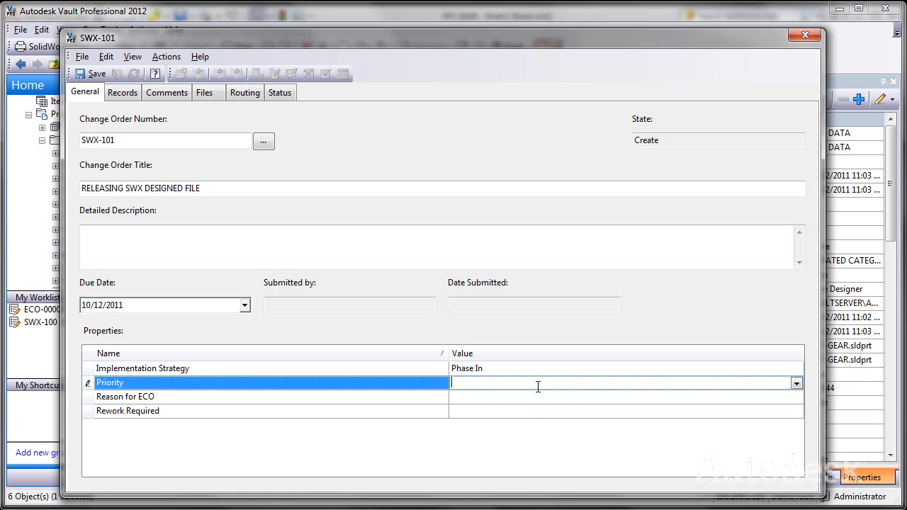
pyautogui.click(796, 382)
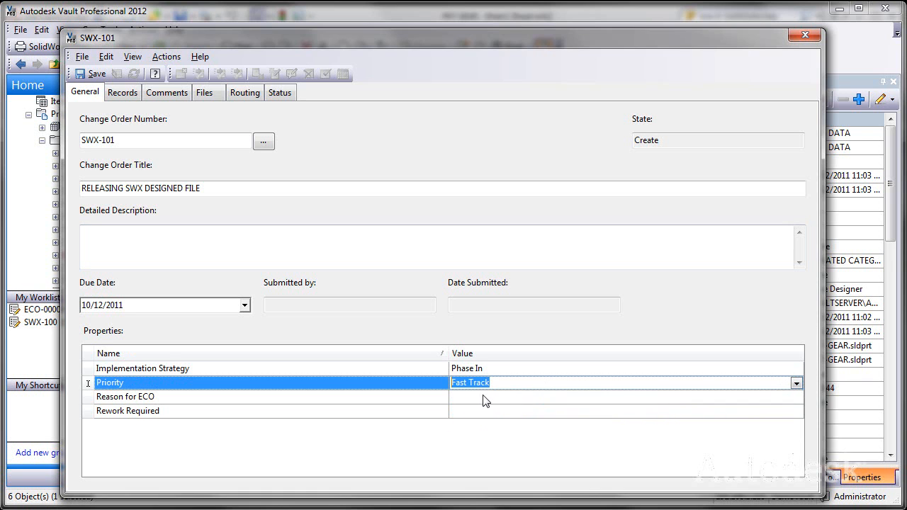
pyautogui.click(796, 397)
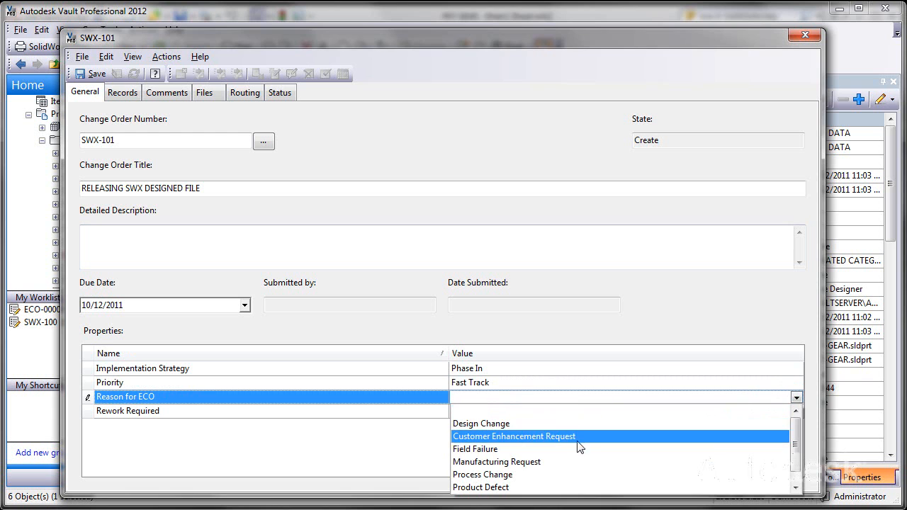
pyautogui.moveTo(552, 473)
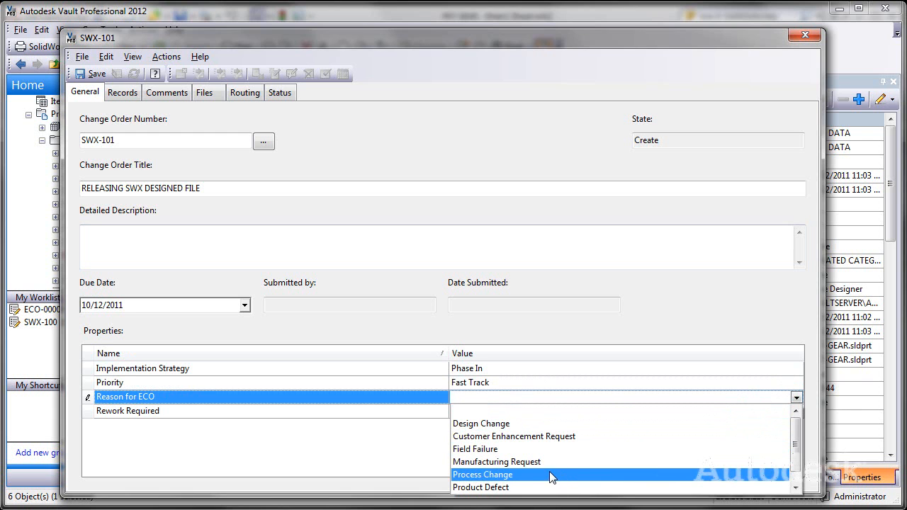
pyautogui.moveTo(592, 437)
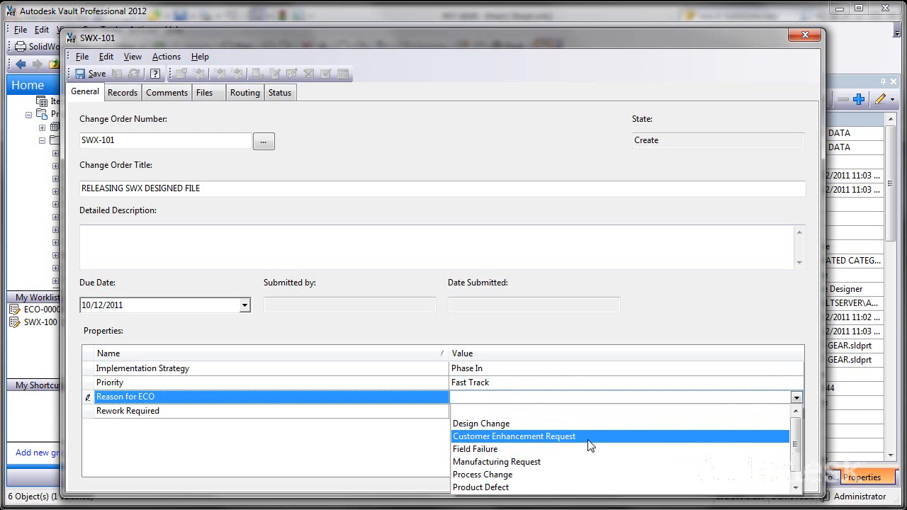
pyautogui.moveTo(510, 462)
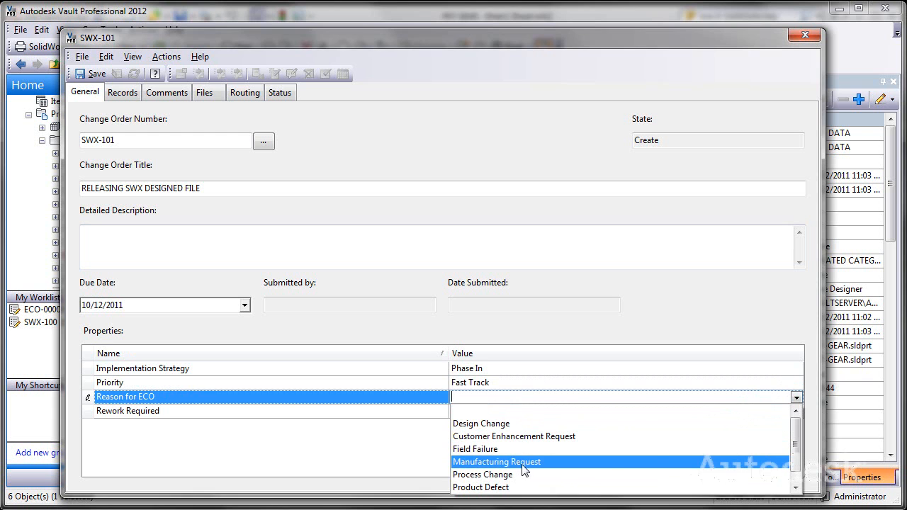
pyautogui.click(482, 473)
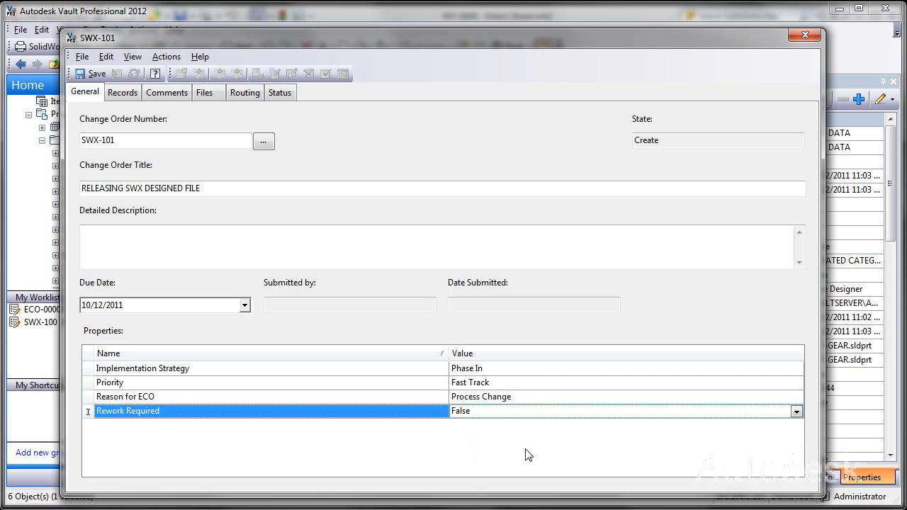
pyautogui.click(122, 92)
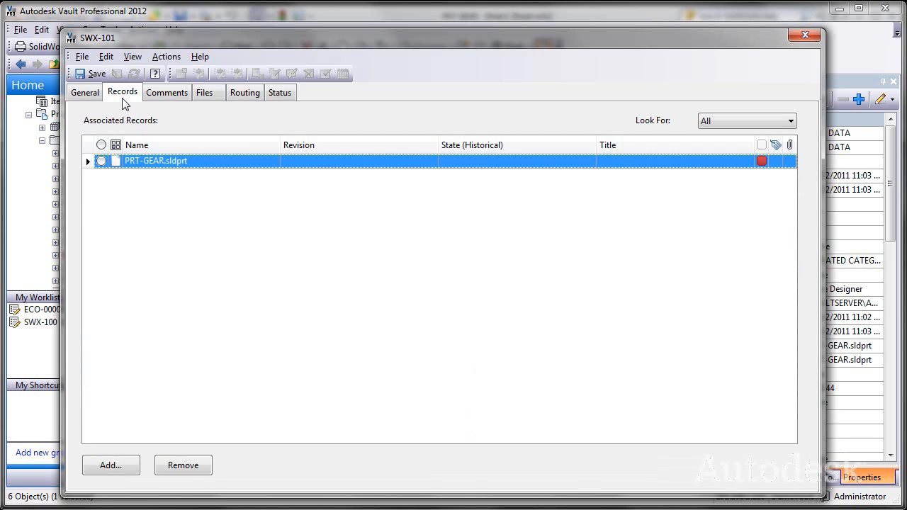
# Review SWX-101's comments and attached gear part file, then its routing participants
pyautogui.click(167, 92)
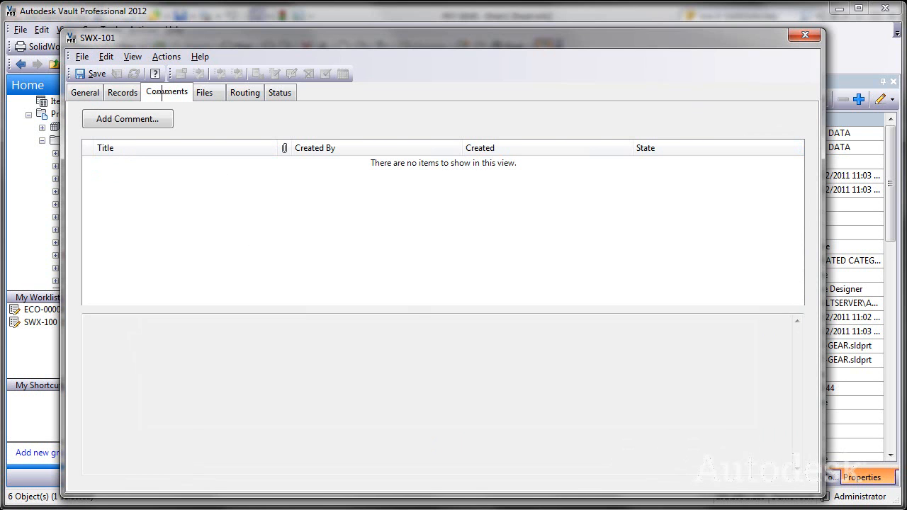
pyautogui.click(204, 92)
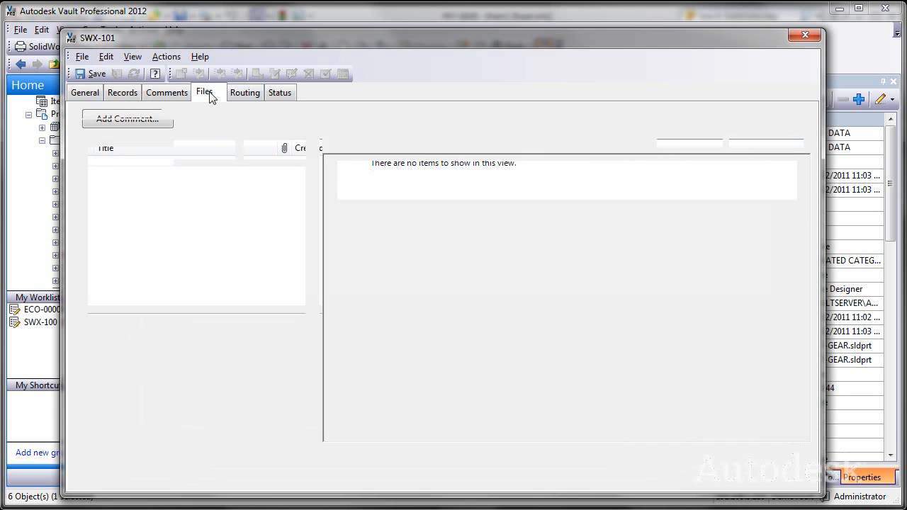
pyautogui.click(204, 92)
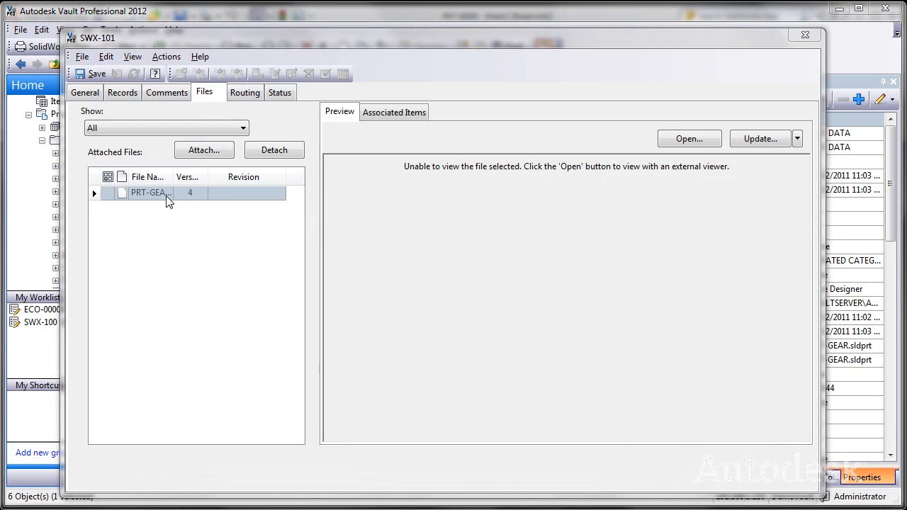
pyautogui.click(244, 92)
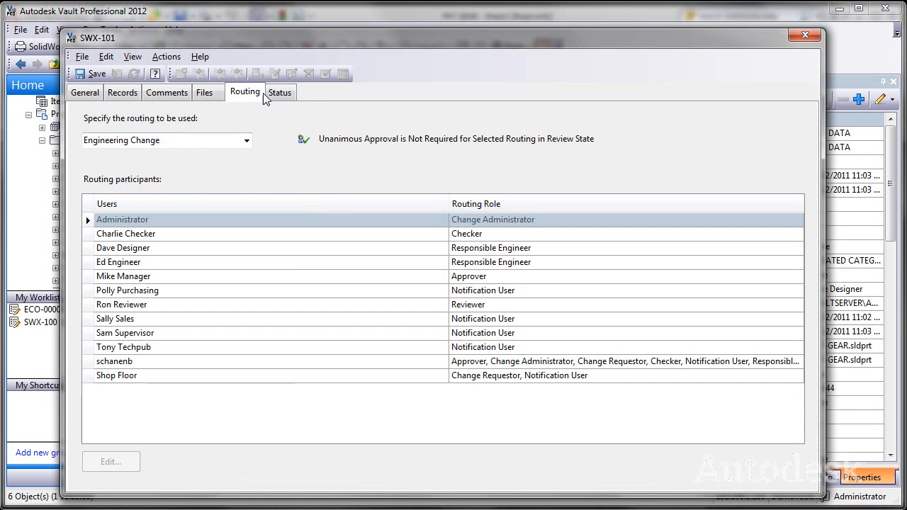
pyautogui.moveTo(167, 92)
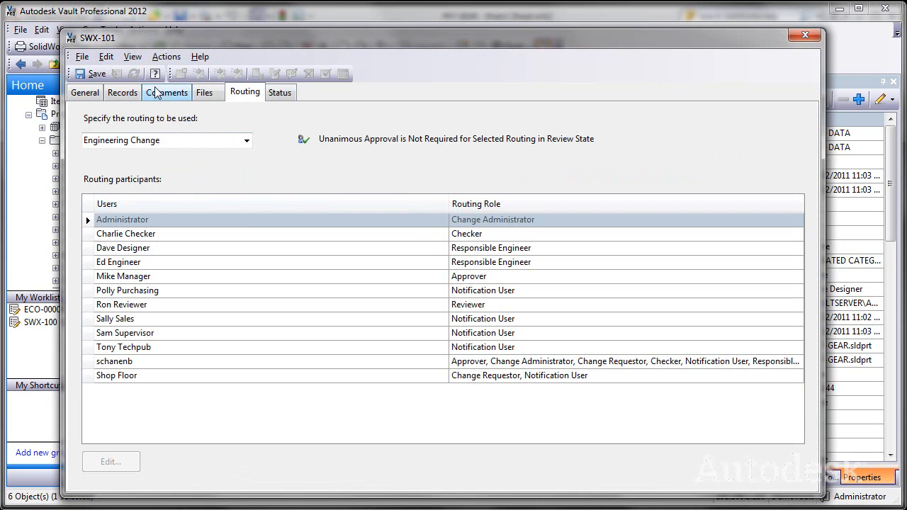
# Switch the routing to New Product and show the workflow status diagram
pyautogui.click(246, 140)
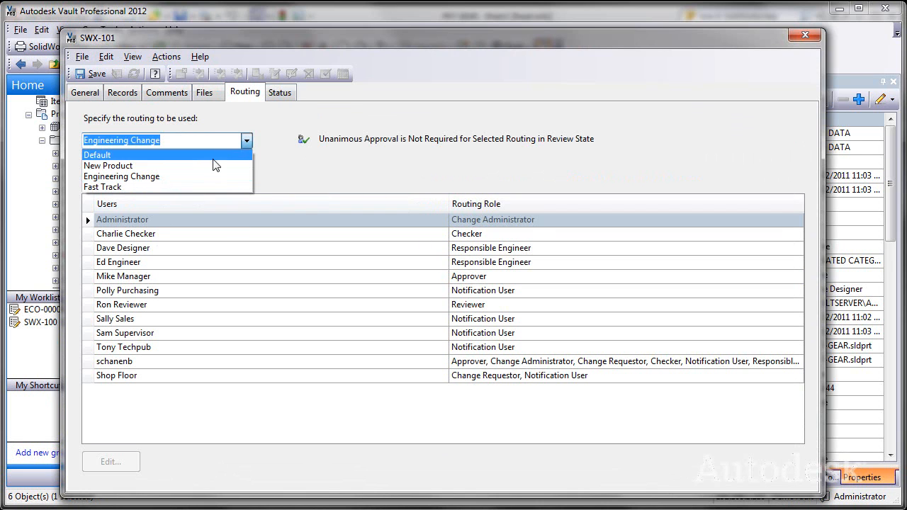
pyautogui.click(108, 165)
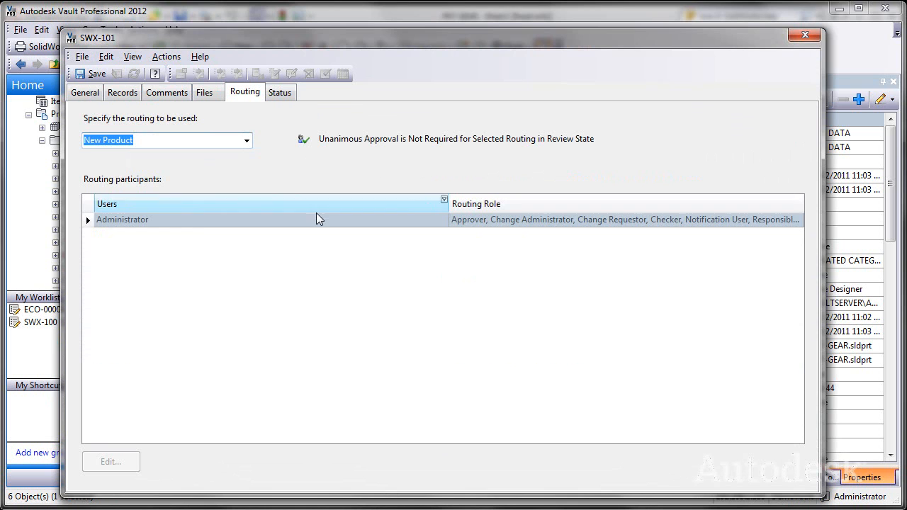
pyautogui.click(281, 92)
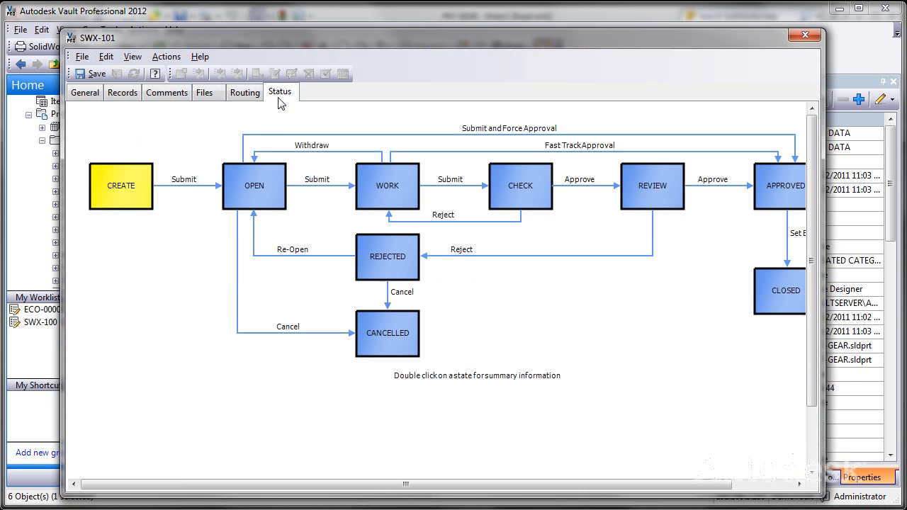
pyautogui.moveTo(88, 73)
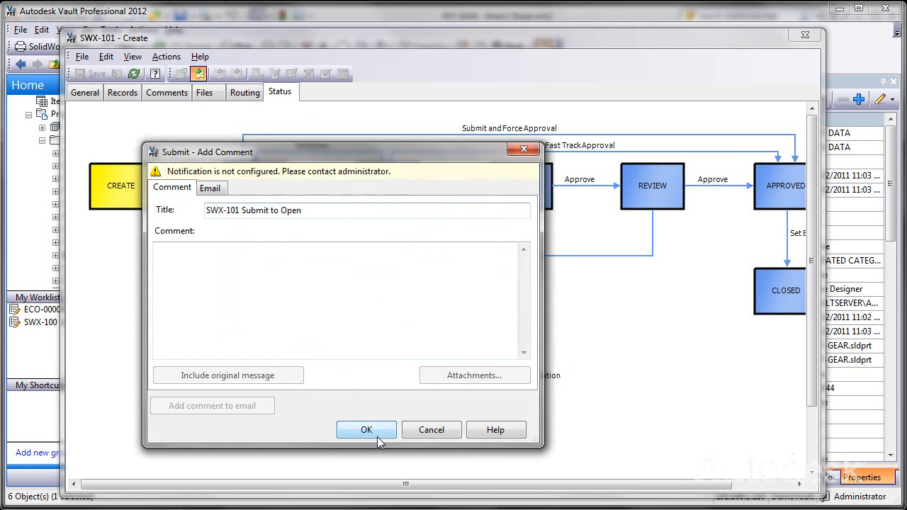
# Confirm the 'SWX-101 Submit to Open' comment so the change order moves to Open
pyautogui.click(366, 429)
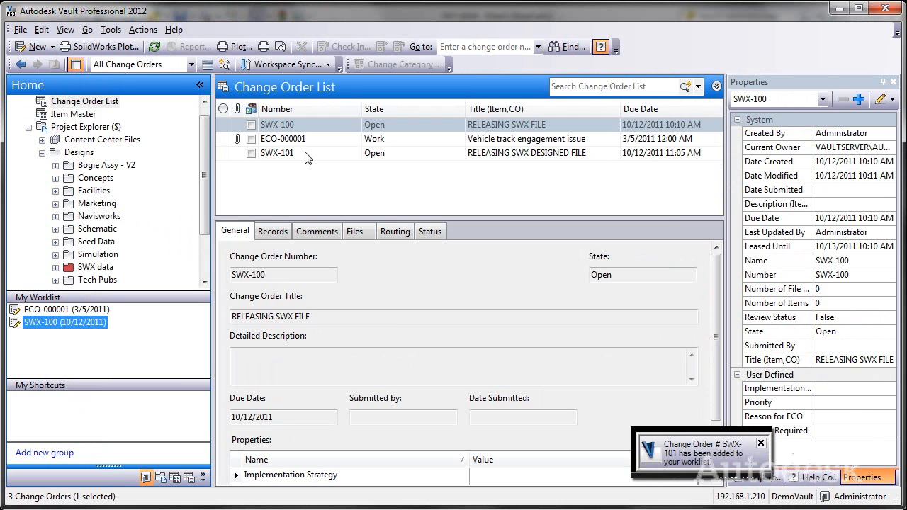
# Check SWX-101's files and Open workflow status, then show the SWX data folder listing
pyautogui.click(278, 153)
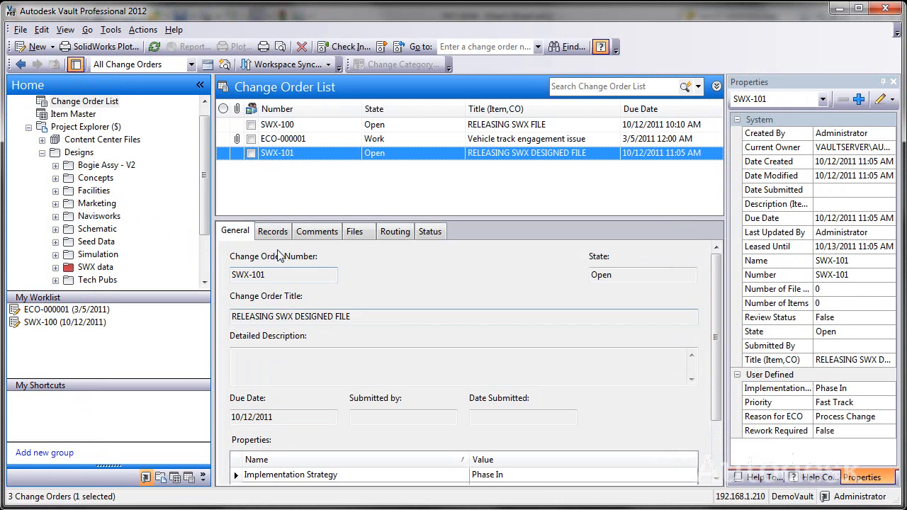
pyautogui.click(355, 231)
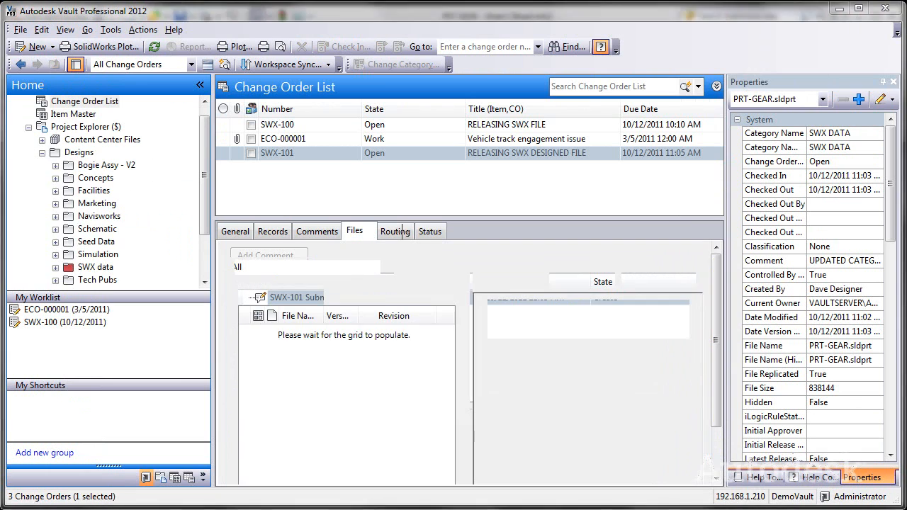
pyautogui.click(431, 231)
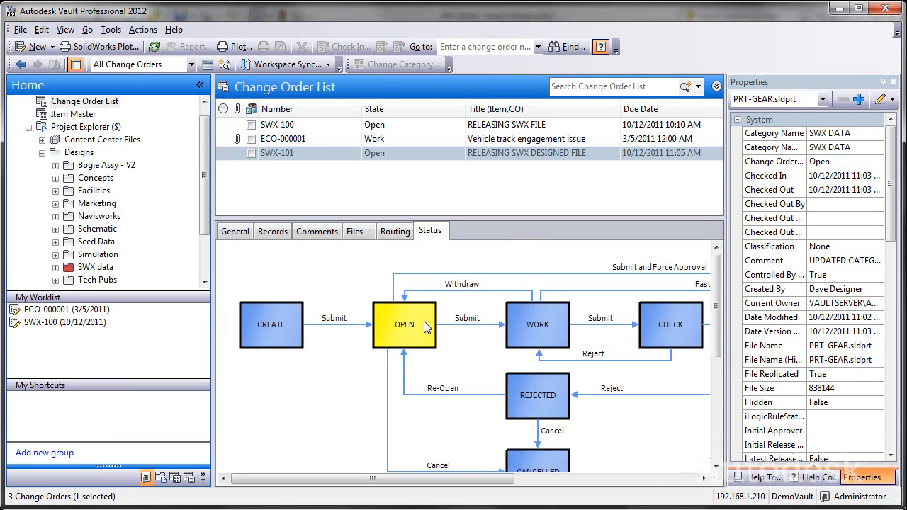
pyautogui.moveTo(281, 334)
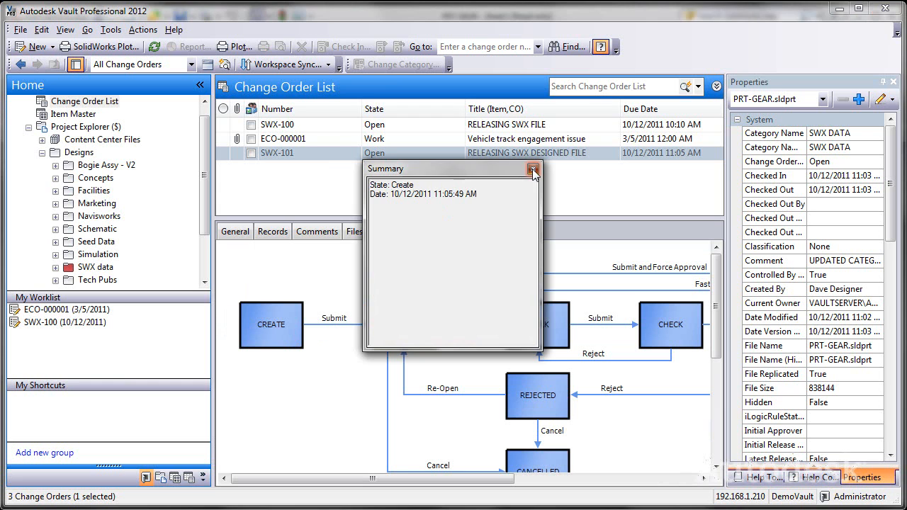
pyautogui.click(533, 169)
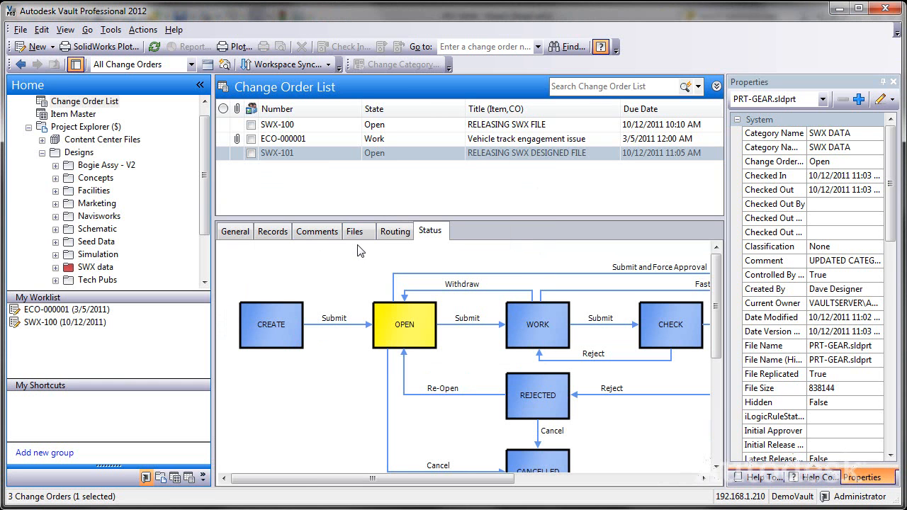
pyautogui.moveTo(297, 156)
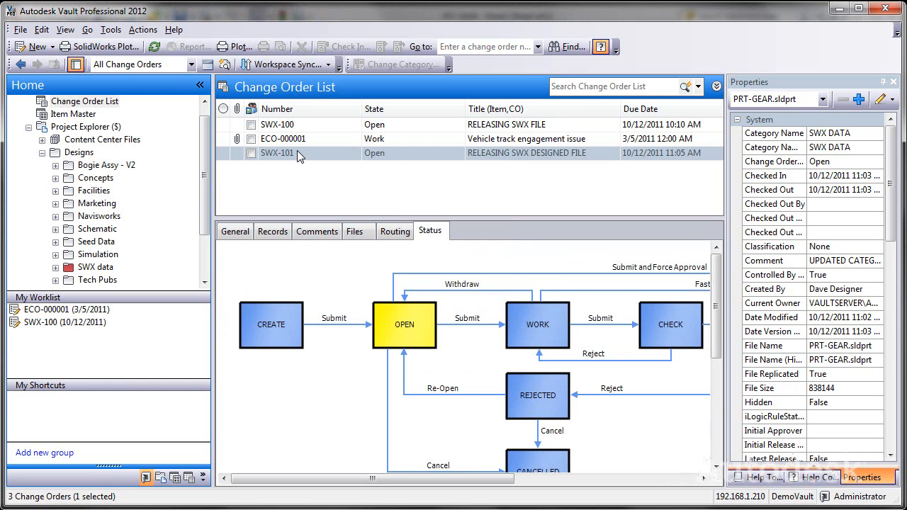
pyautogui.moveTo(493, 286)
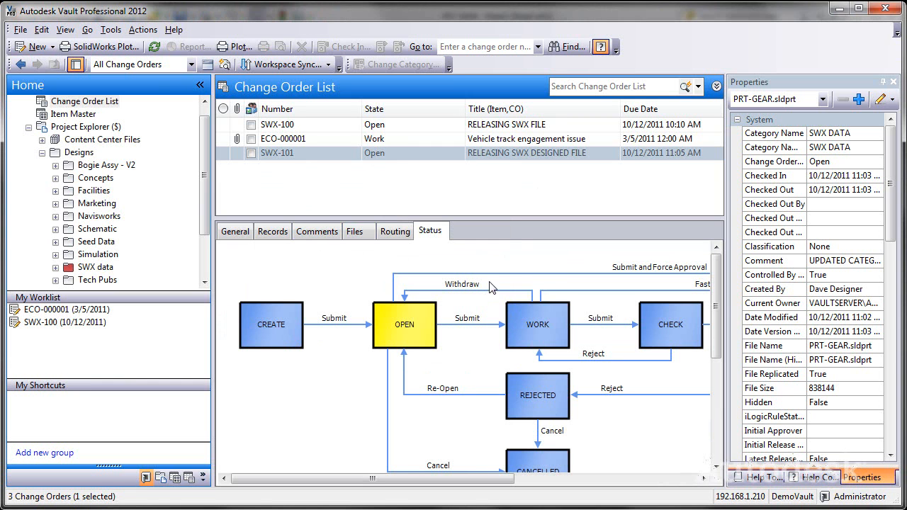
pyautogui.moveTo(493, 289)
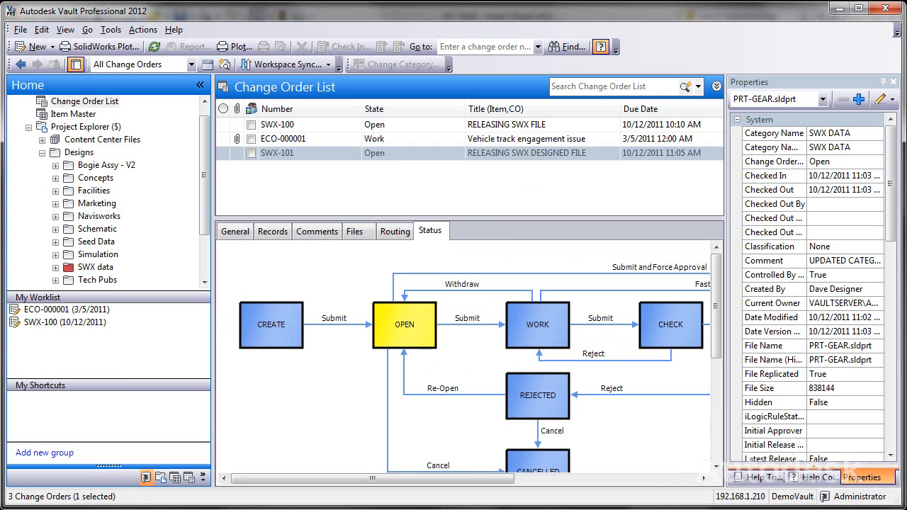
pyautogui.moveTo(309, 187)
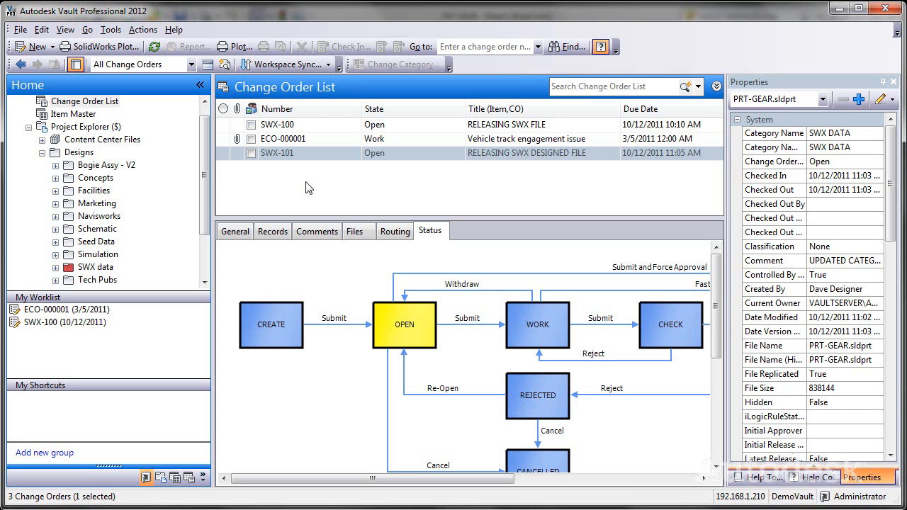
pyautogui.click(95, 266)
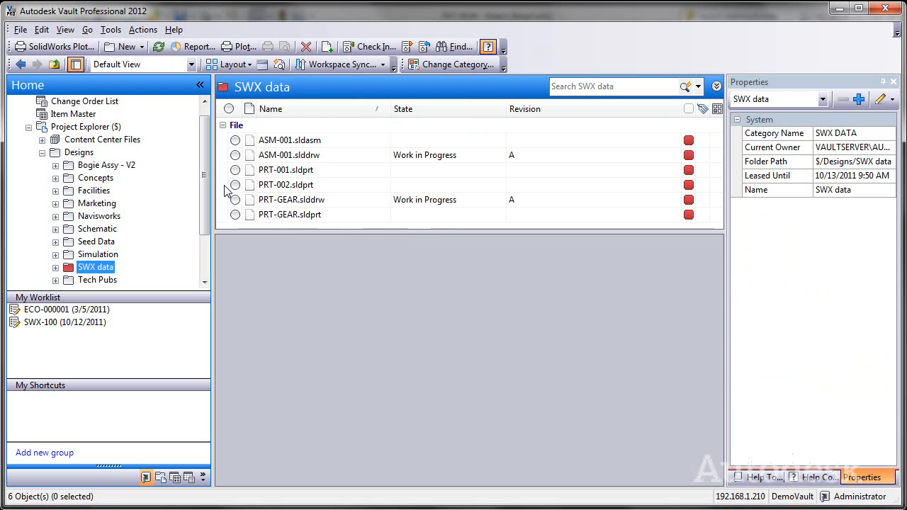
pyautogui.moveTo(295, 219)
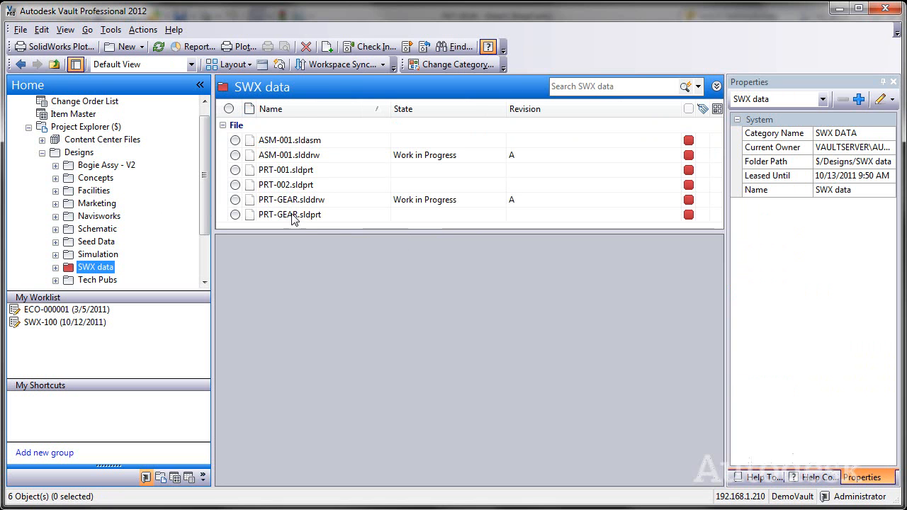
# Select PRT-GEAR.sldprt to show its version history and bring up its actions menu
pyautogui.click(289, 214)
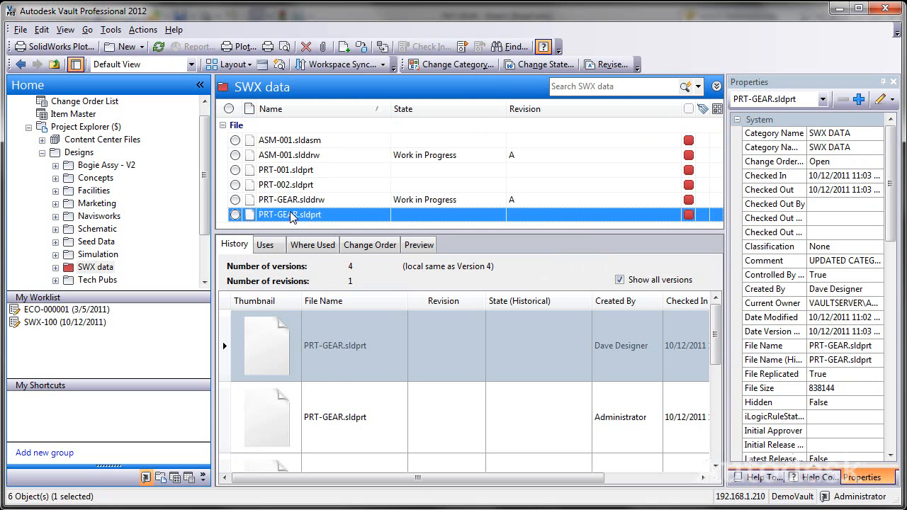
pyautogui.rightClick(289, 213)
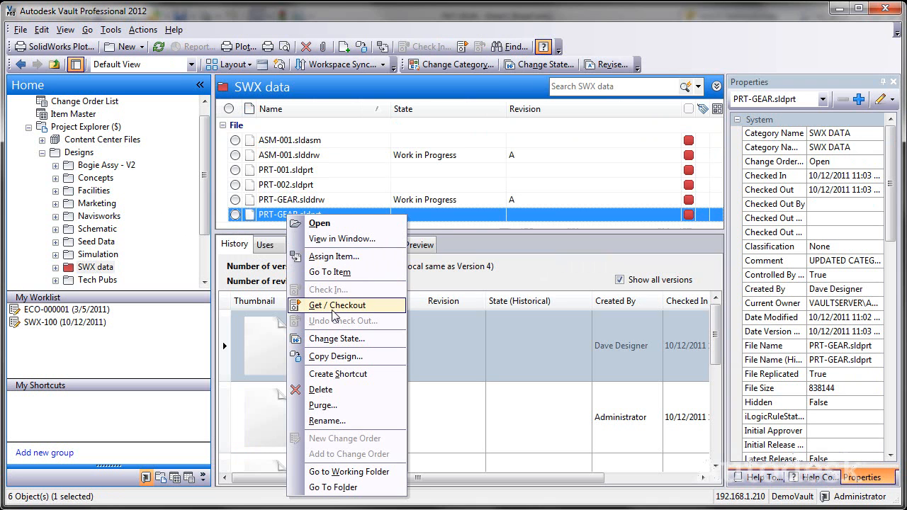
# Rename PRT-GEAR.sldprt to GR-2001 in the Rename Wizard and finish
pyautogui.click(326, 421)
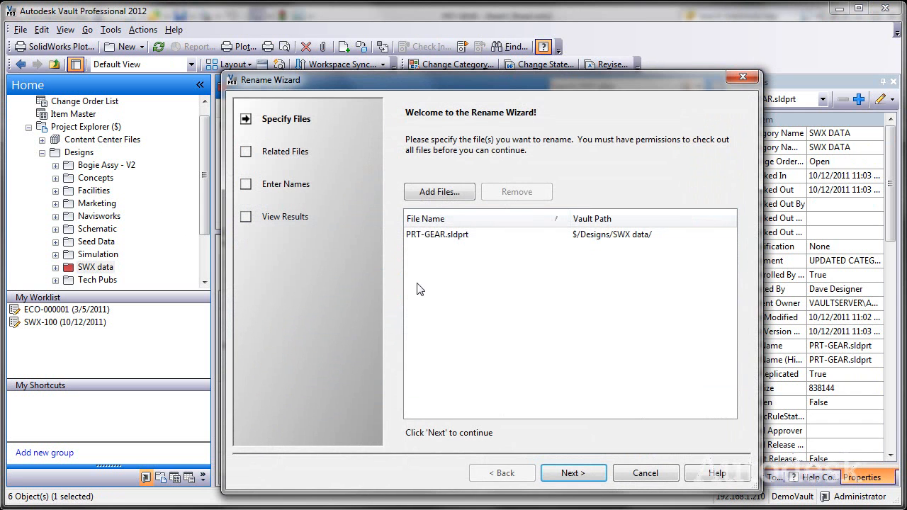
pyautogui.click(572, 473)
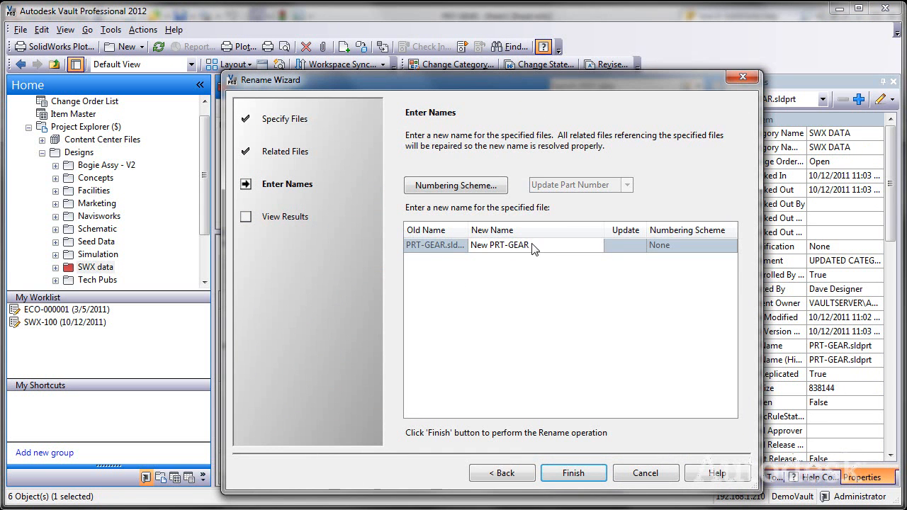
pyautogui.click(434, 244)
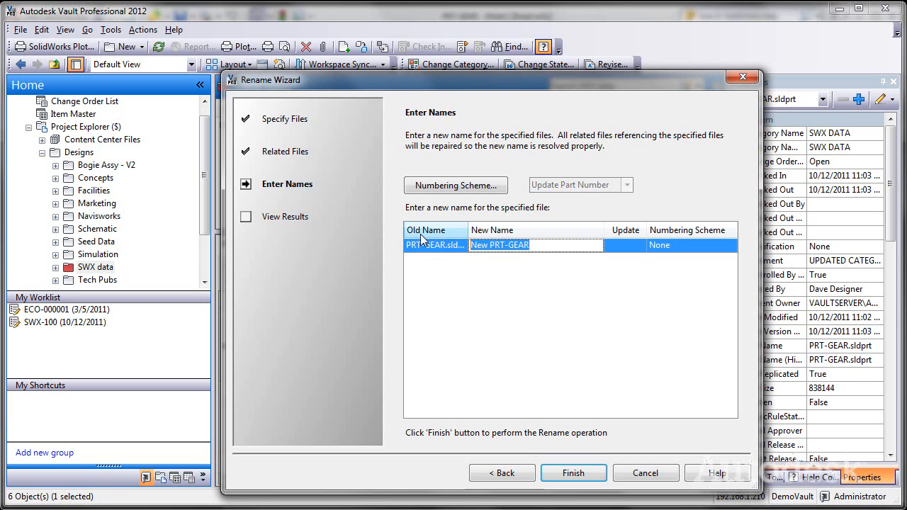
pyautogui.write('GR=')
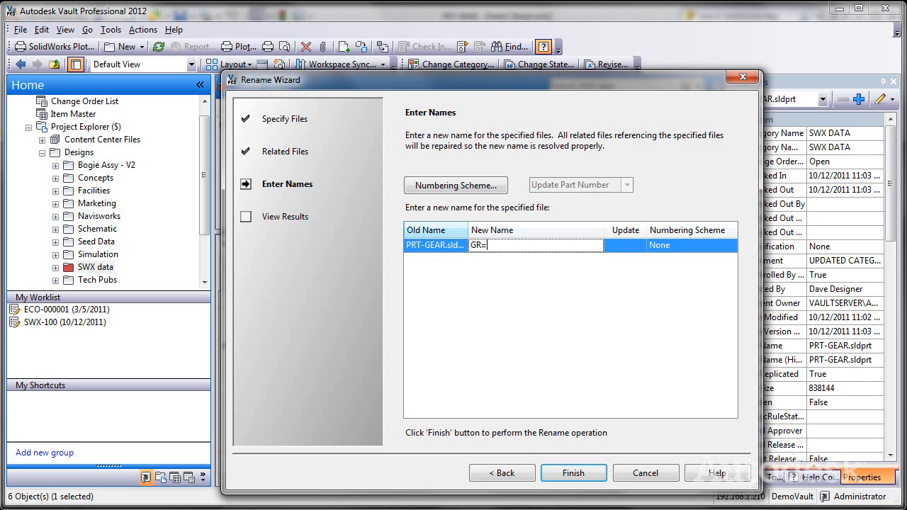
pyautogui.press('Backspace')
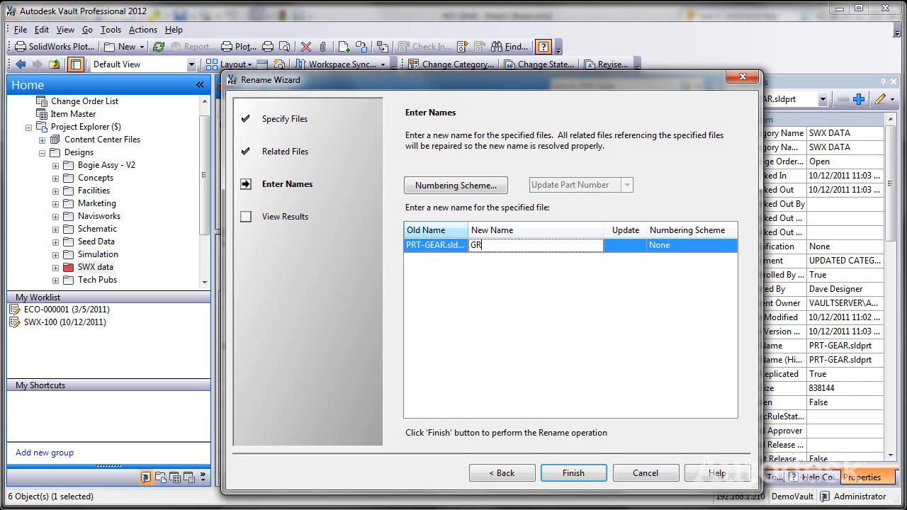
pyautogui.write('-2001')
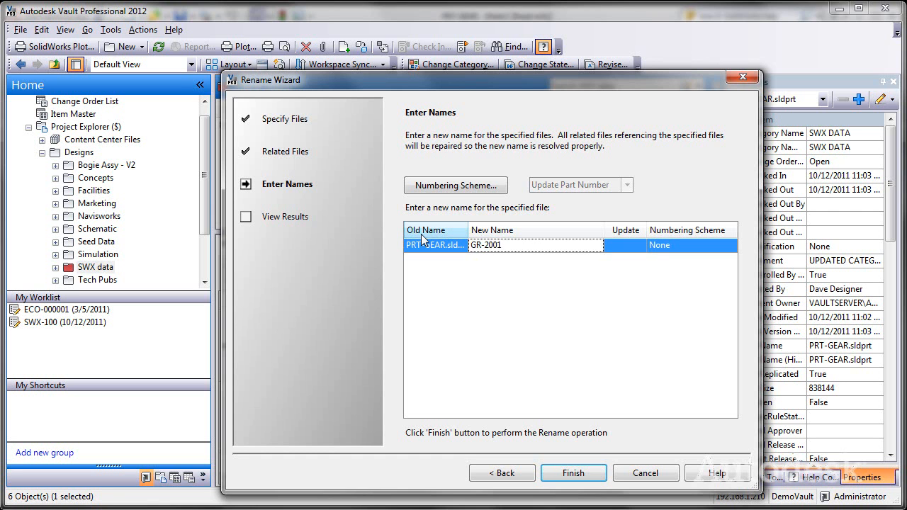
pyautogui.click(573, 473)
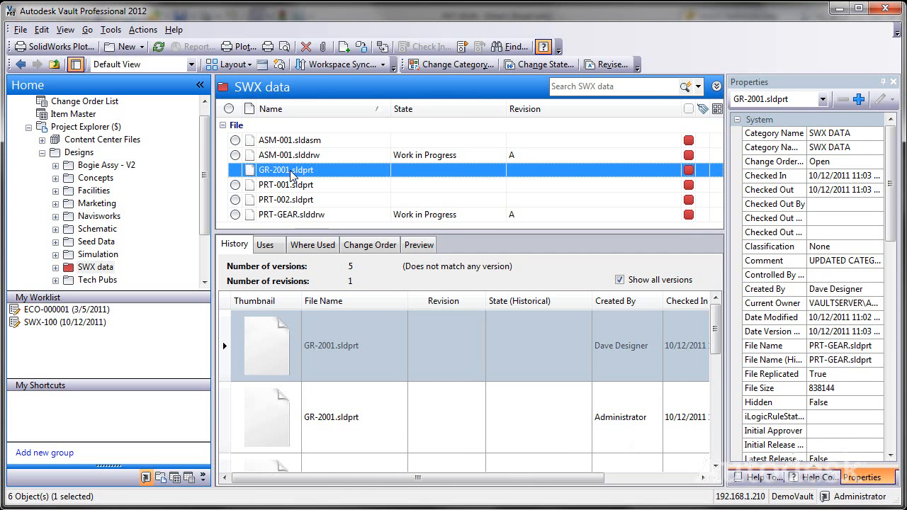
pyautogui.moveTo(314, 201)
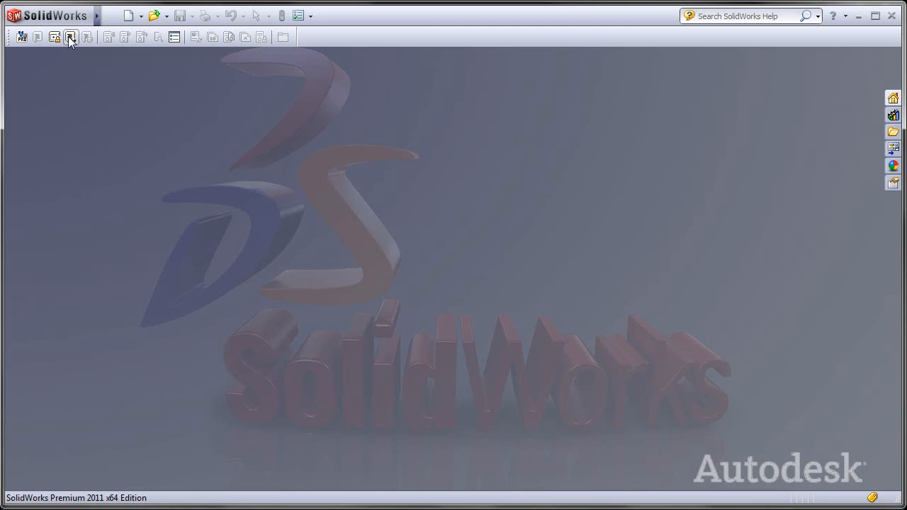
# In Open from Vault, search the Designs folder for files matching GR-*
pyautogui.click(71, 37)
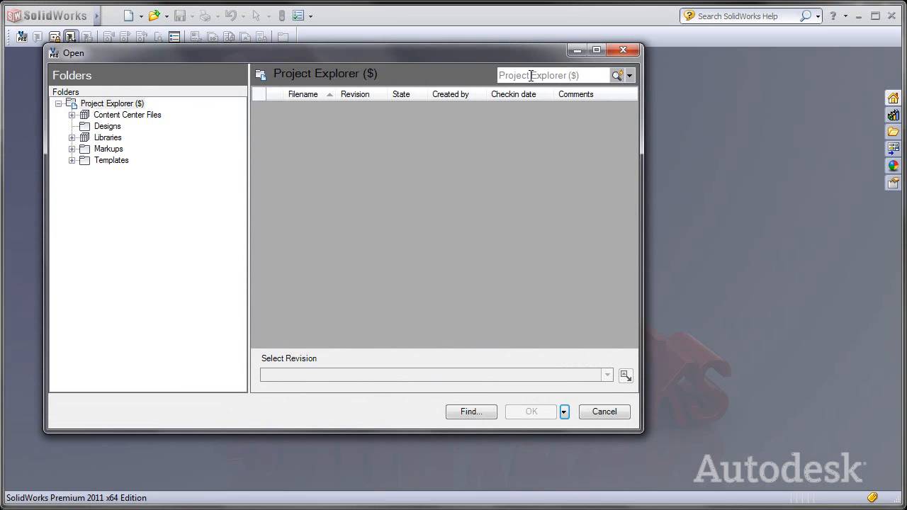
pyautogui.click(108, 126)
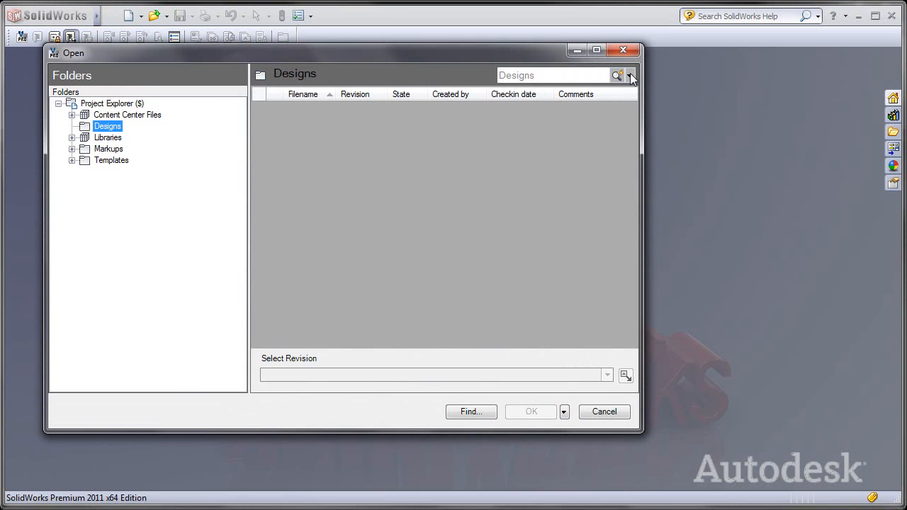
pyautogui.click(629, 75)
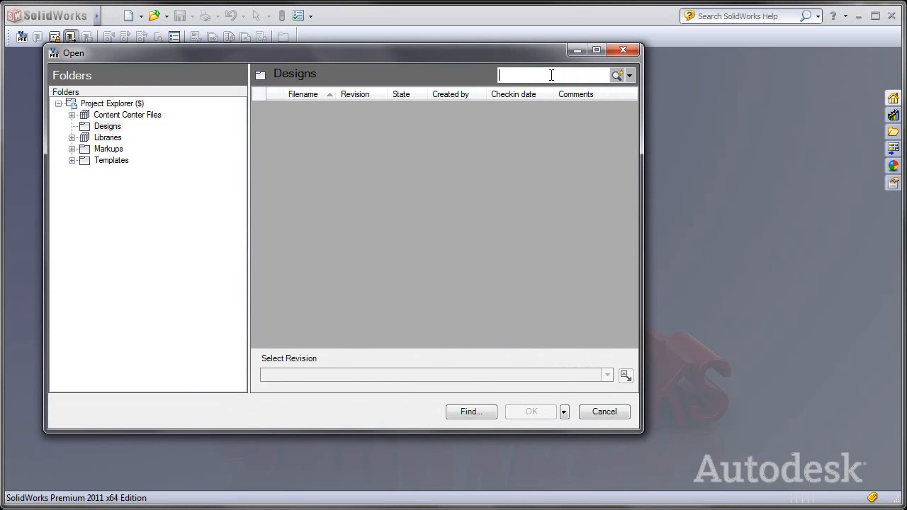
pyautogui.write('GR')
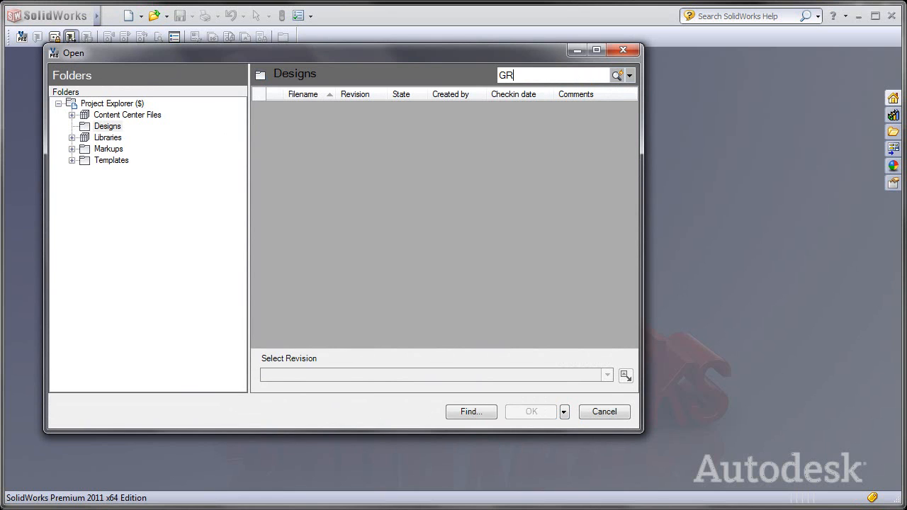
pyautogui.write('-')
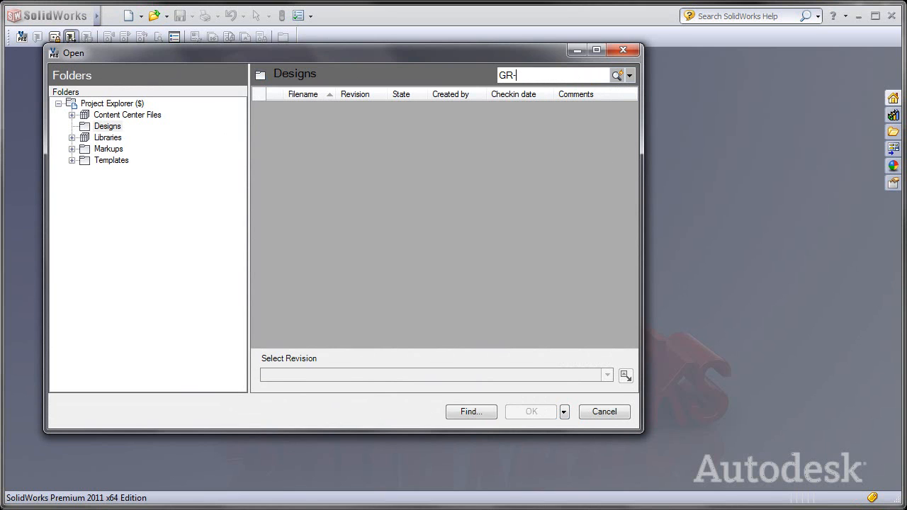
pyautogui.write('*')
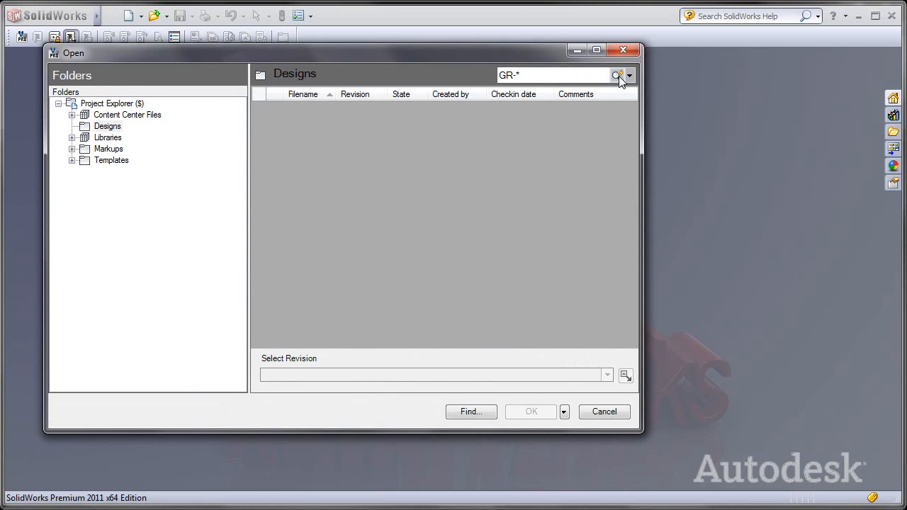
pyautogui.click(618, 75)
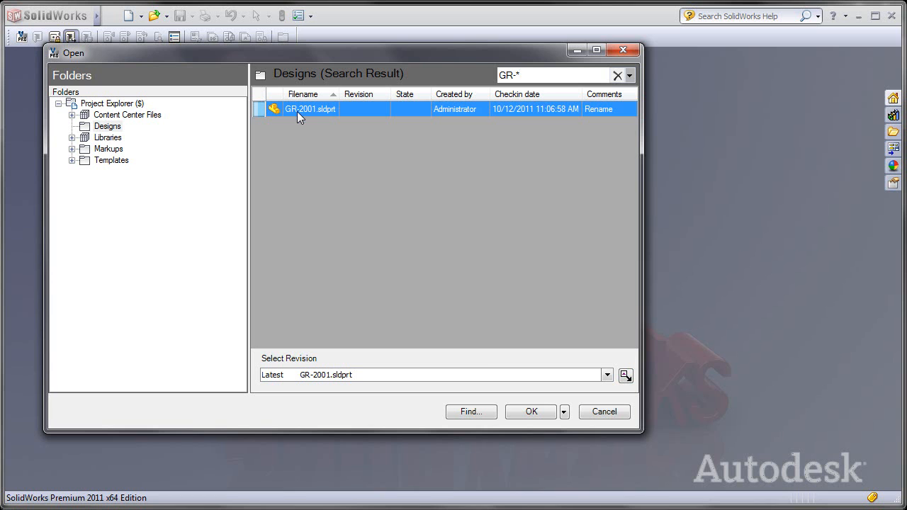
# Open the found GR-2001.sldprt gear part read-only
pyautogui.click(564, 411)
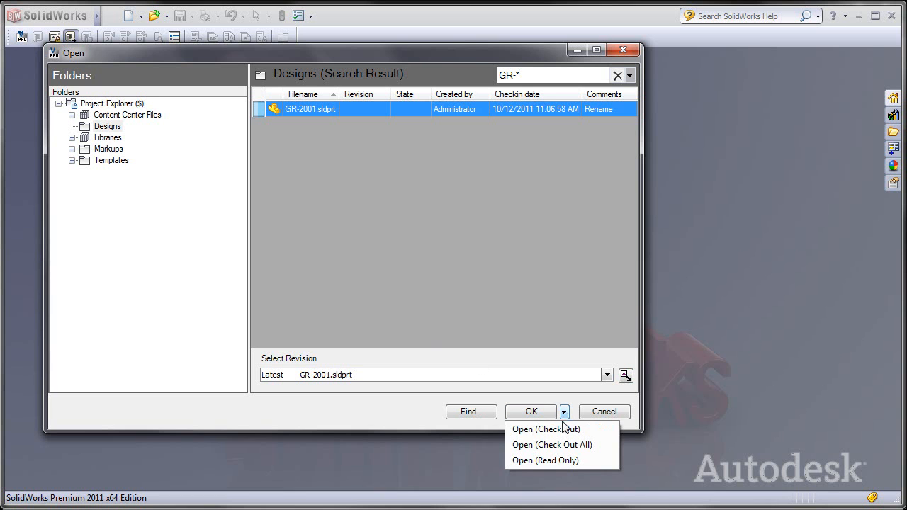
pyautogui.moveTo(537, 424)
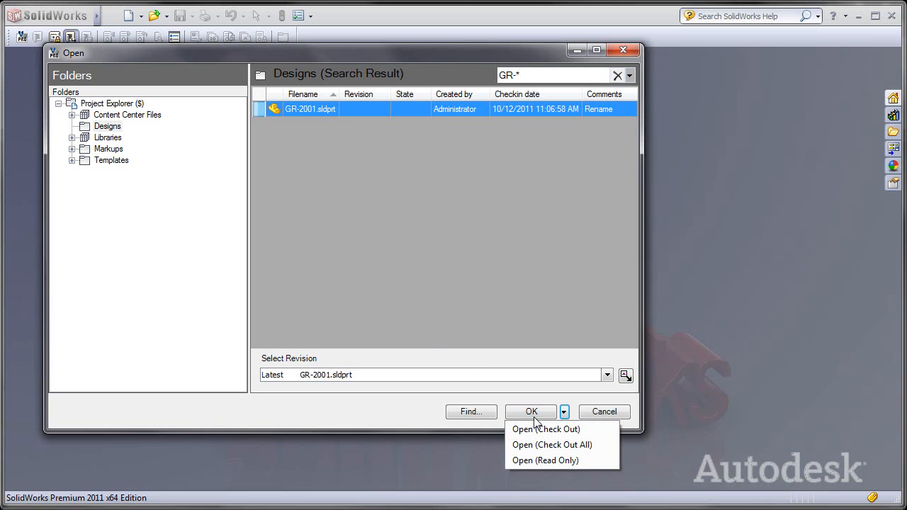
pyautogui.click(546, 428)
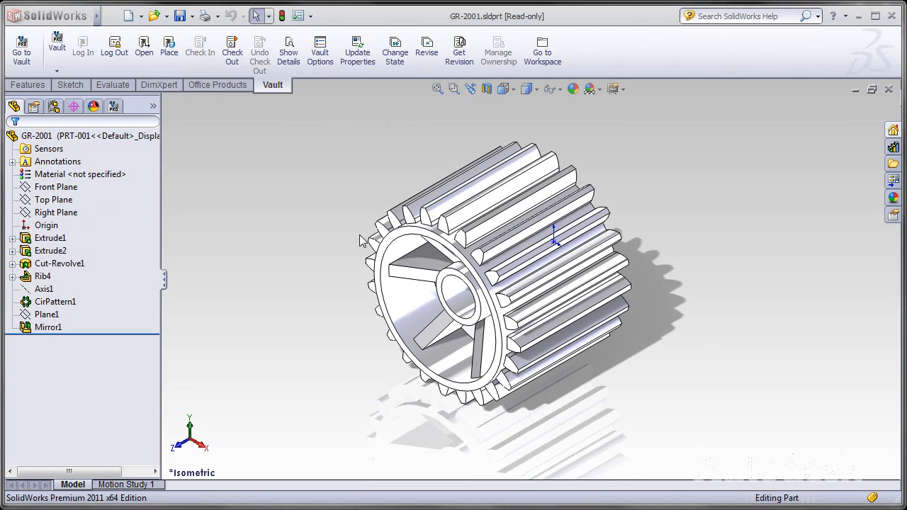
pyautogui.moveTo(169, 45)
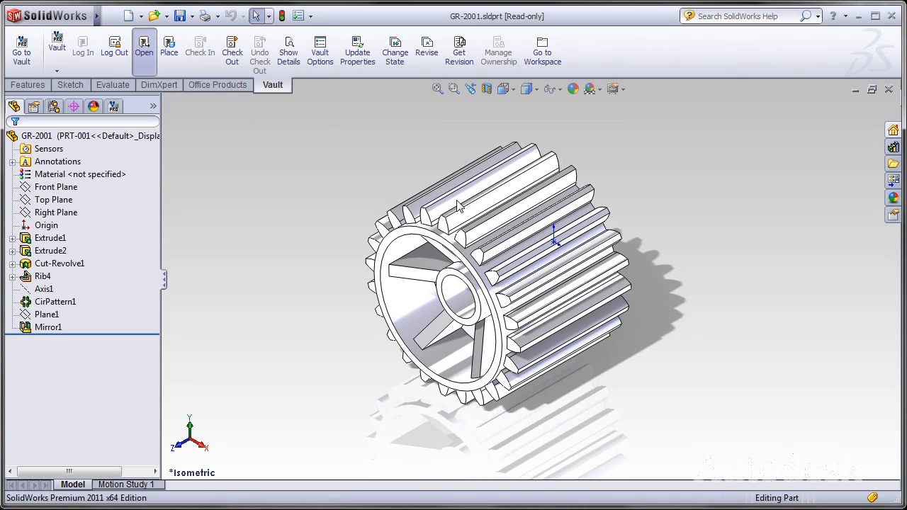
pyautogui.click(144, 48)
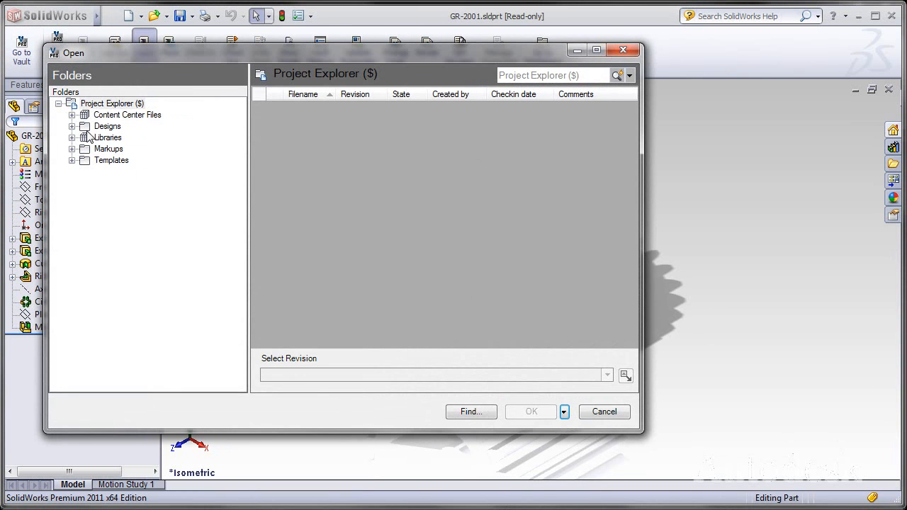
pyautogui.click(108, 126)
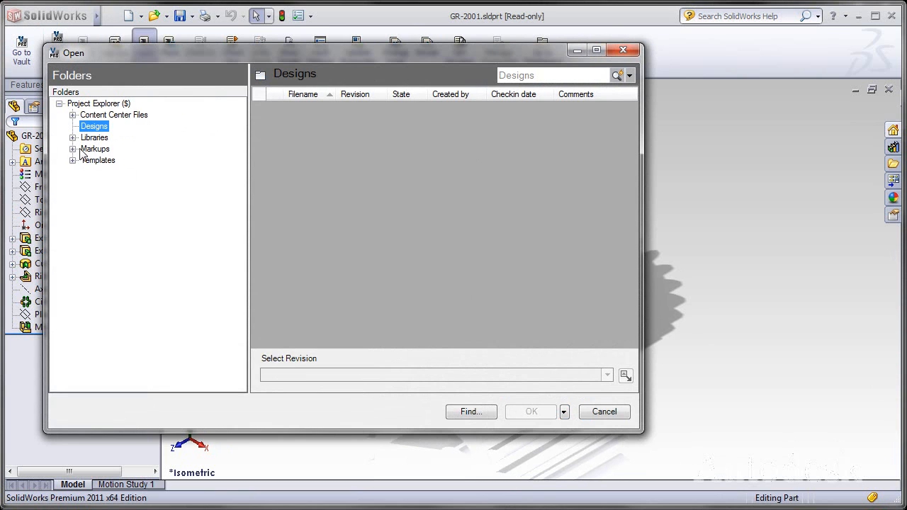
pyautogui.moveTo(77, 126)
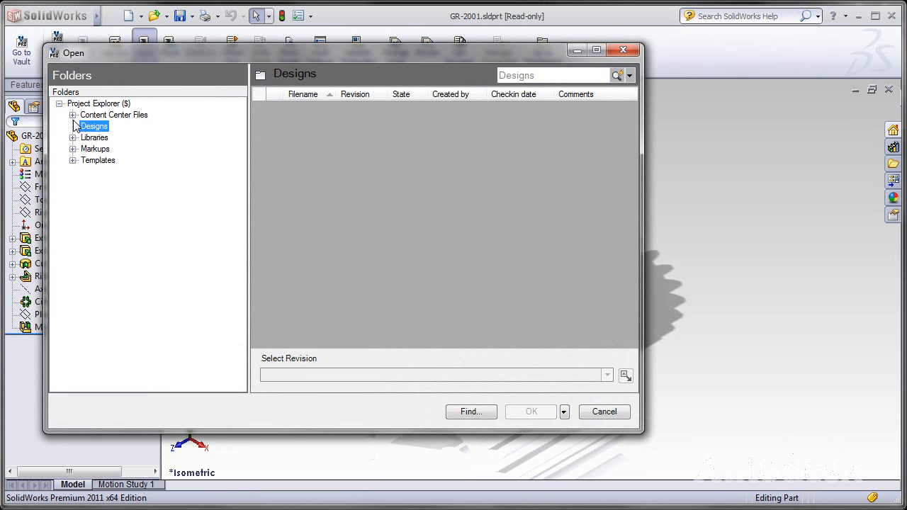
pyautogui.click(553, 75)
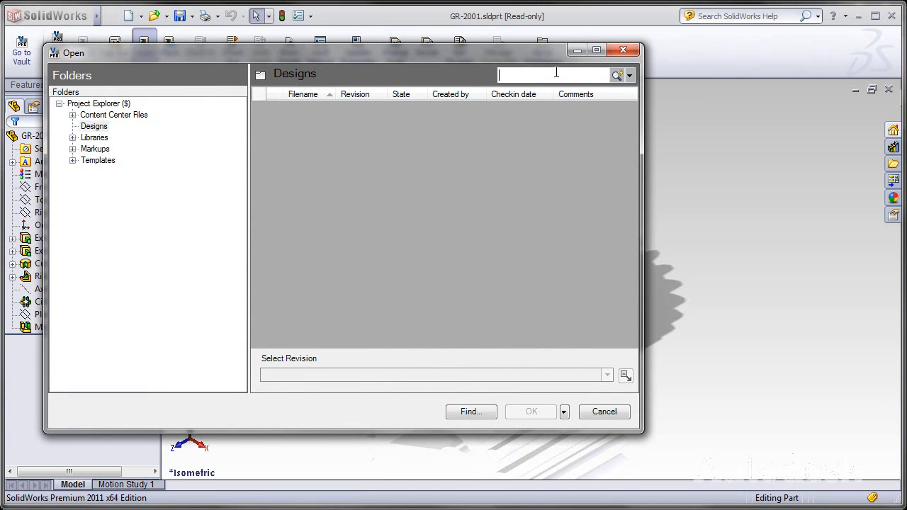
pyautogui.write('ASM')
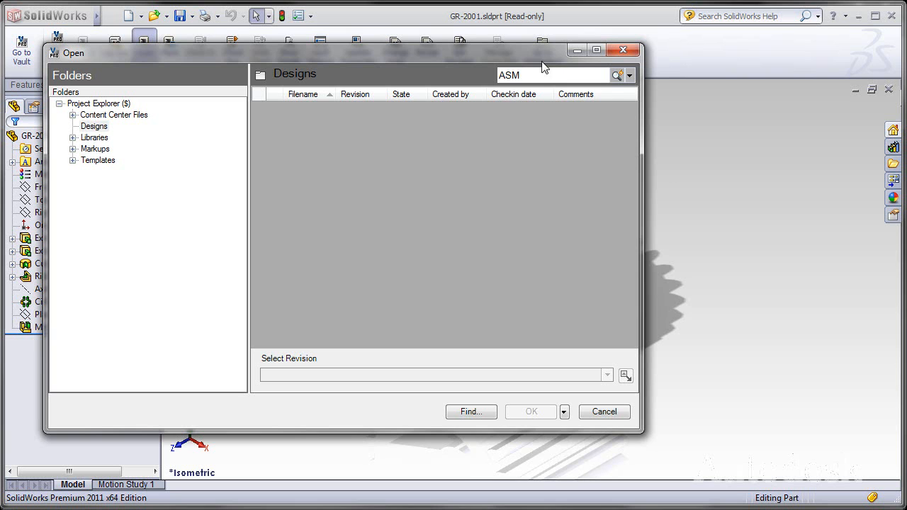
pyautogui.click(618, 75)
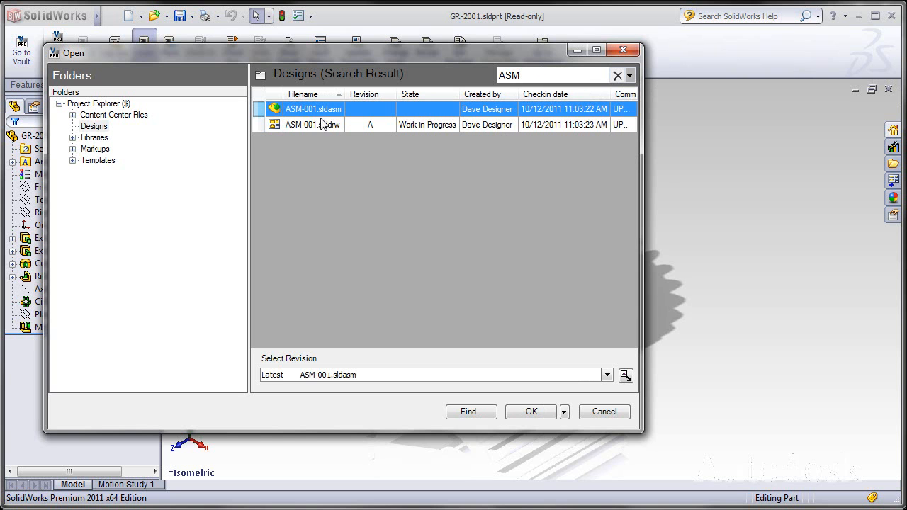
pyautogui.moveTo(317, 137)
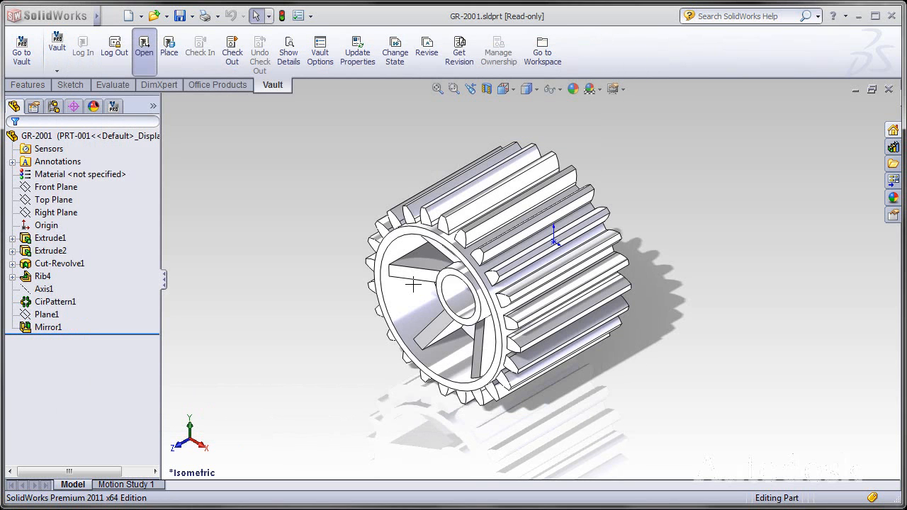
# Open the ASM-001 drawing from Vault, then start SolidWorks Plot file selection in Vault
pyautogui.click(145, 51)
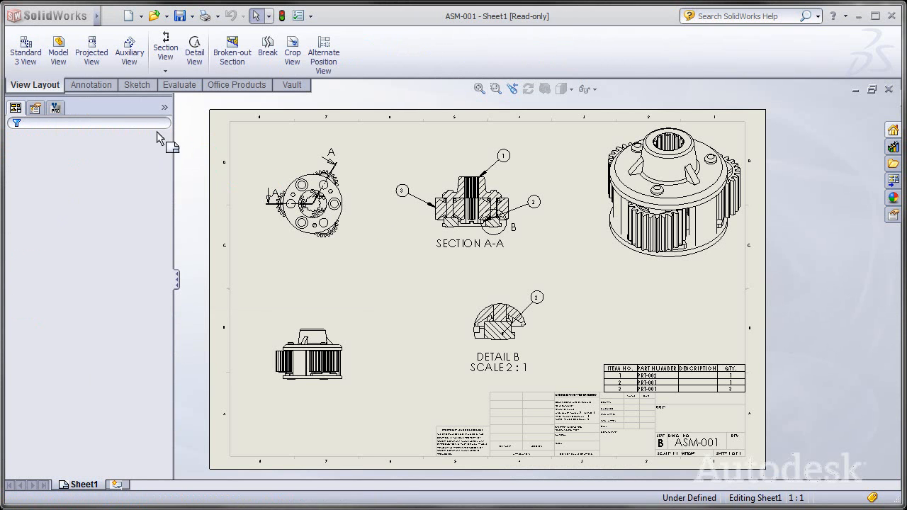
pyautogui.click(133, 85)
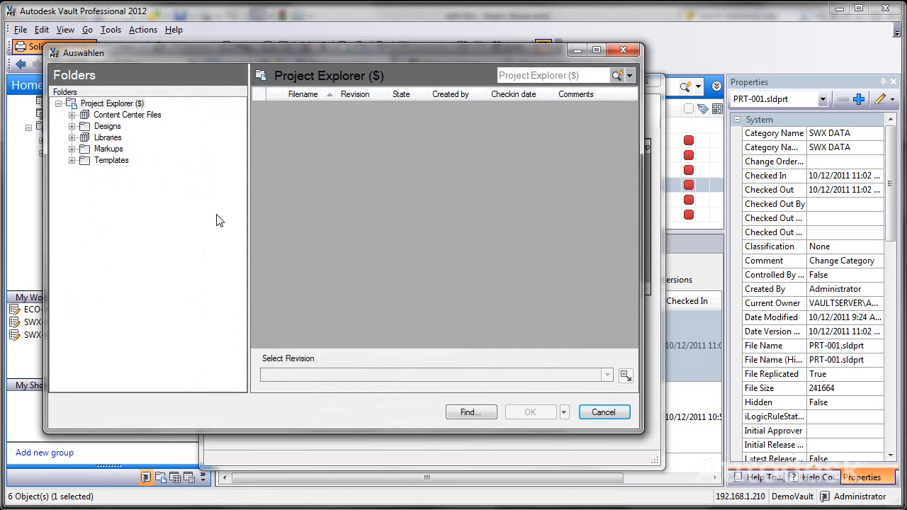
# Search Designs for .SLDDRW files and send PRT-GEAR.slddrw to the plot list
pyautogui.click(108, 125)
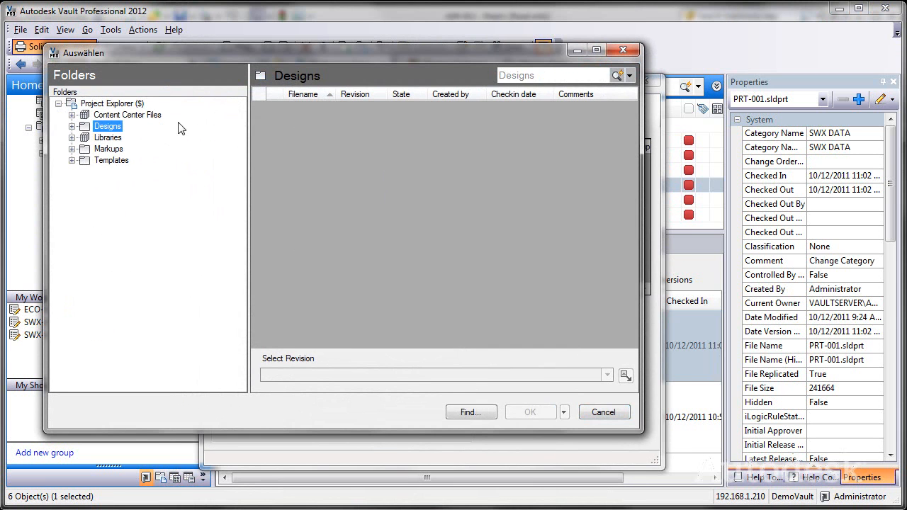
pyautogui.click(553, 74)
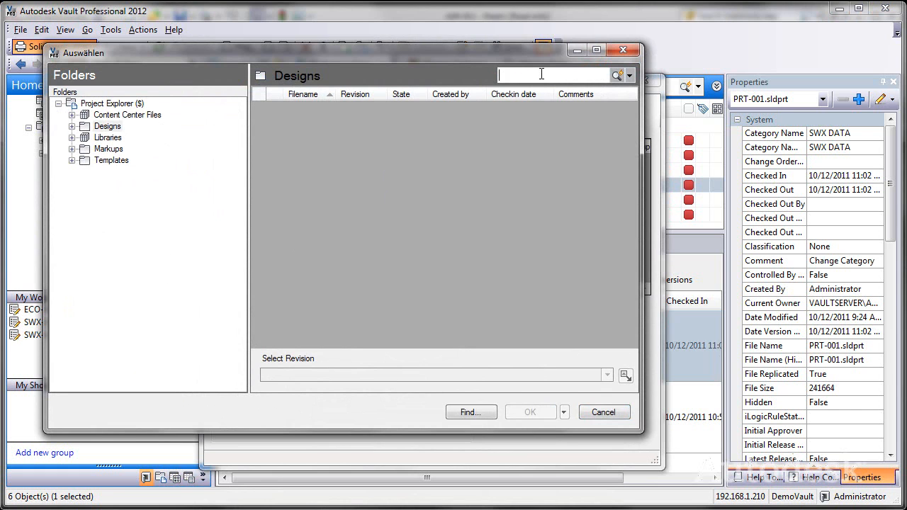
pyautogui.write('.SLDDR')
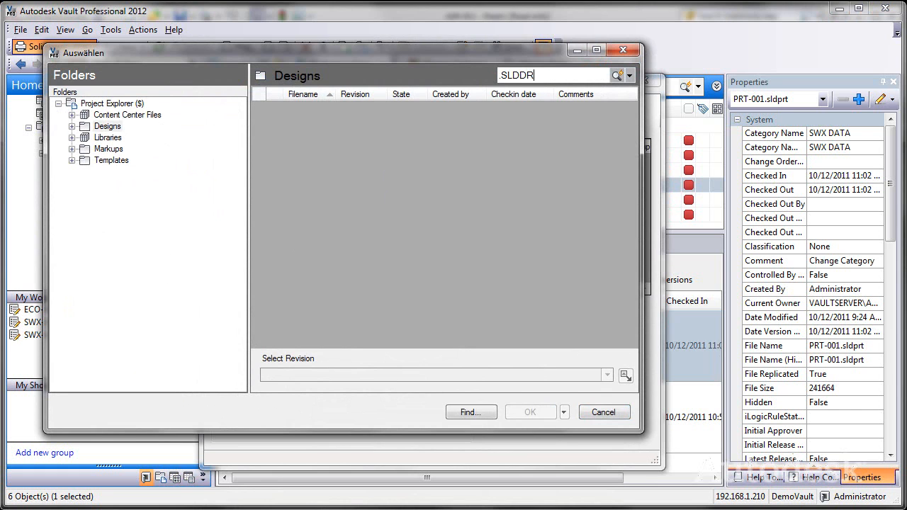
pyautogui.click(618, 74)
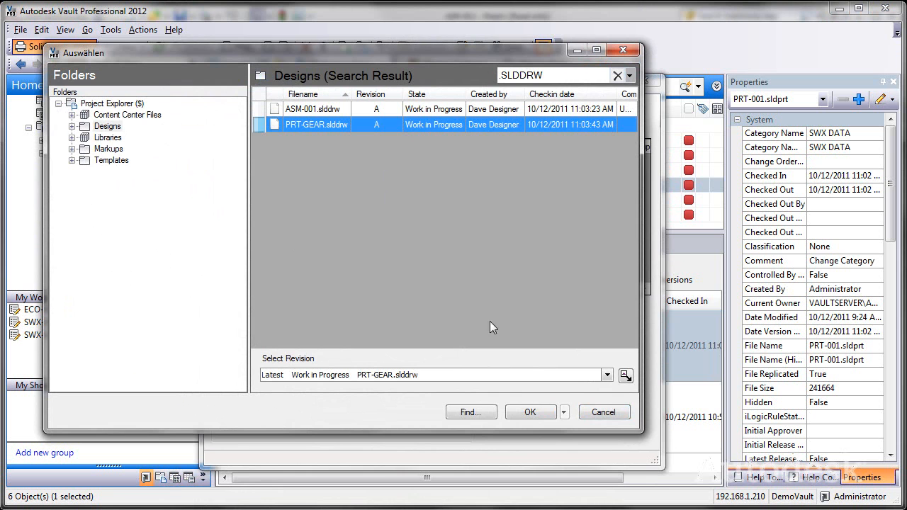
pyautogui.click(530, 411)
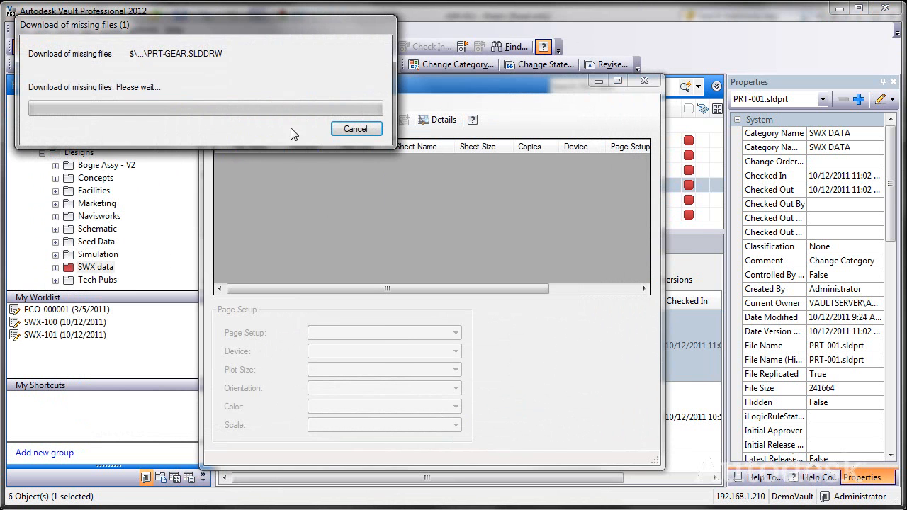